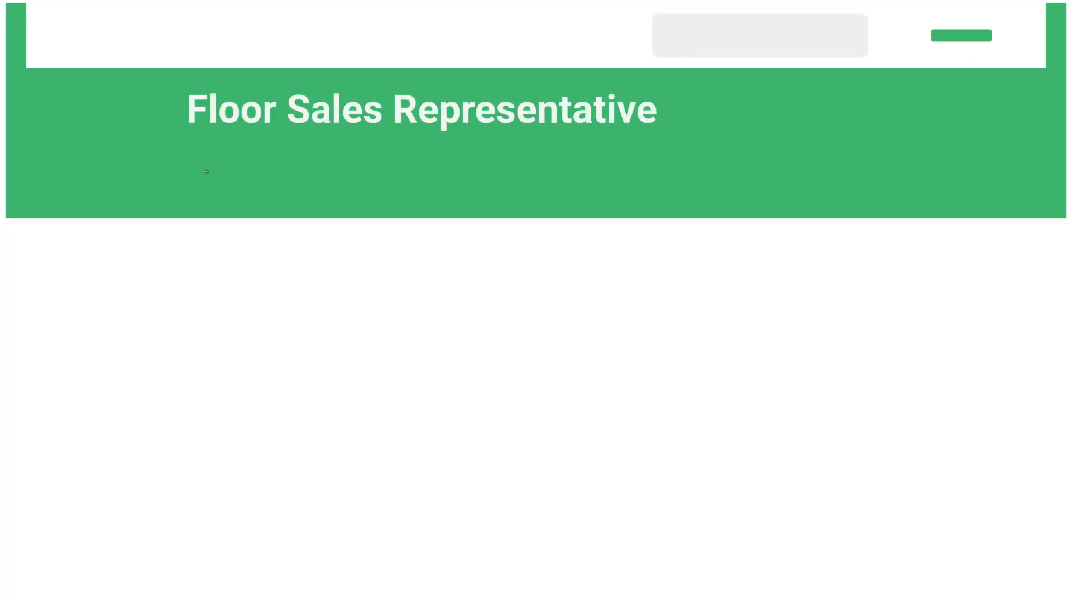
Review the dashboard totals: 18 courses, 10 users, 2 groups, no ungraded assignments
{"action": "scroll", "scroll_direction": "down", "scroll_amount": 3}
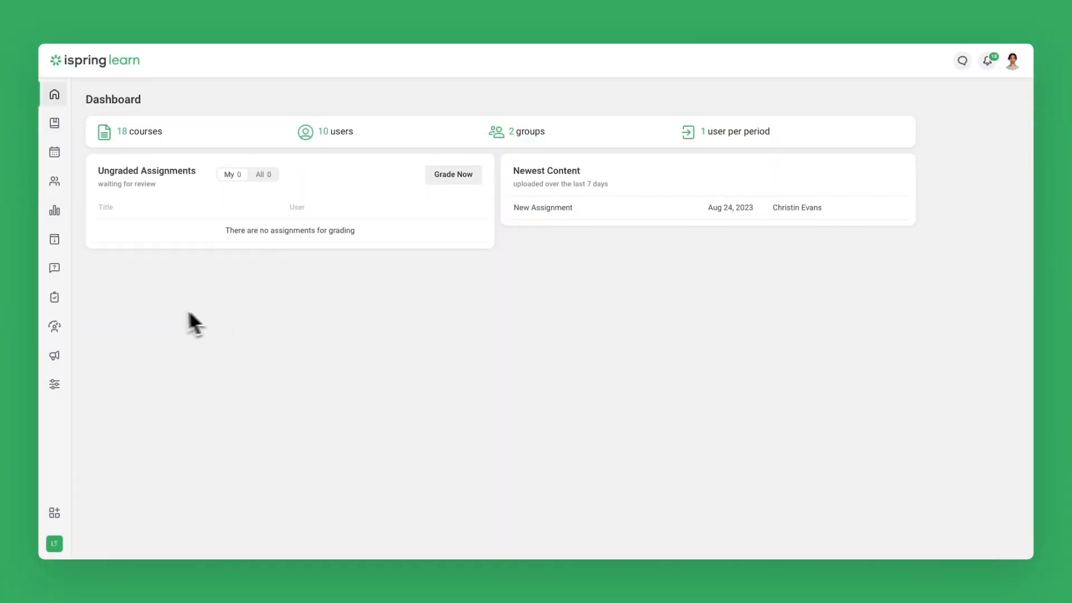
Browse the OJT Sessions list from in-progress down to the completed sessions
{"action": "left_click", "coordinate": [54, 297]}
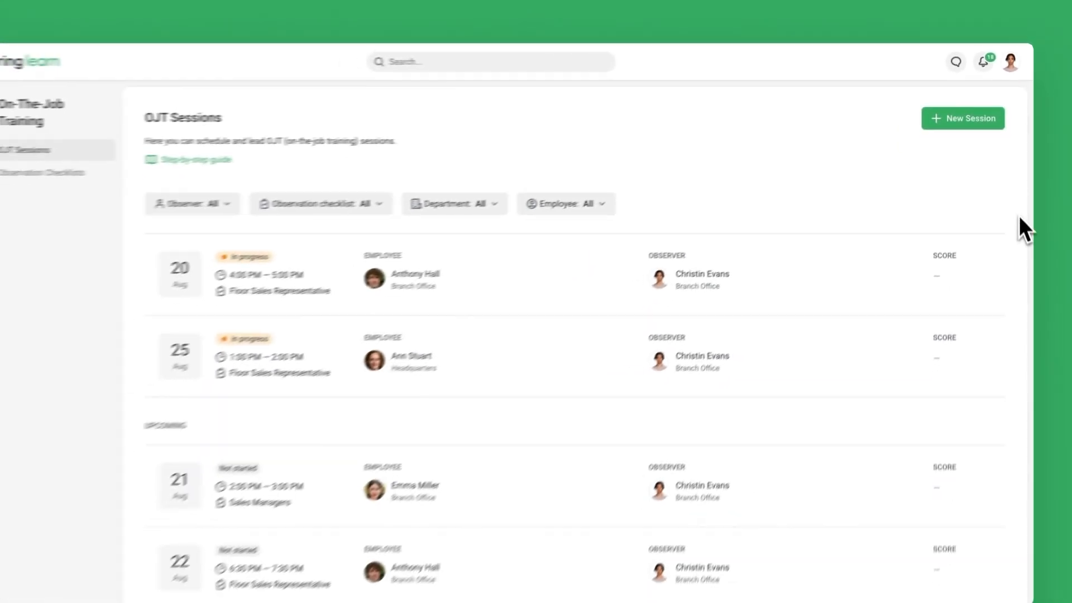
{"action": "scroll", "scroll_direction": "down", "scroll_amount": 3}
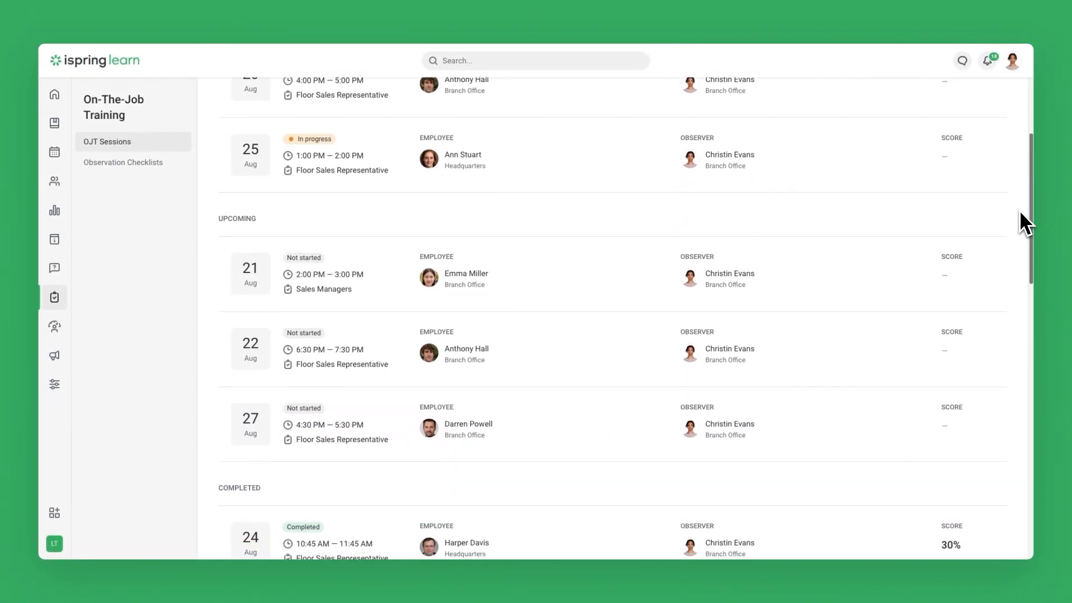
{"action": "scroll", "scroll_direction": "down", "scroll_amount": 3}
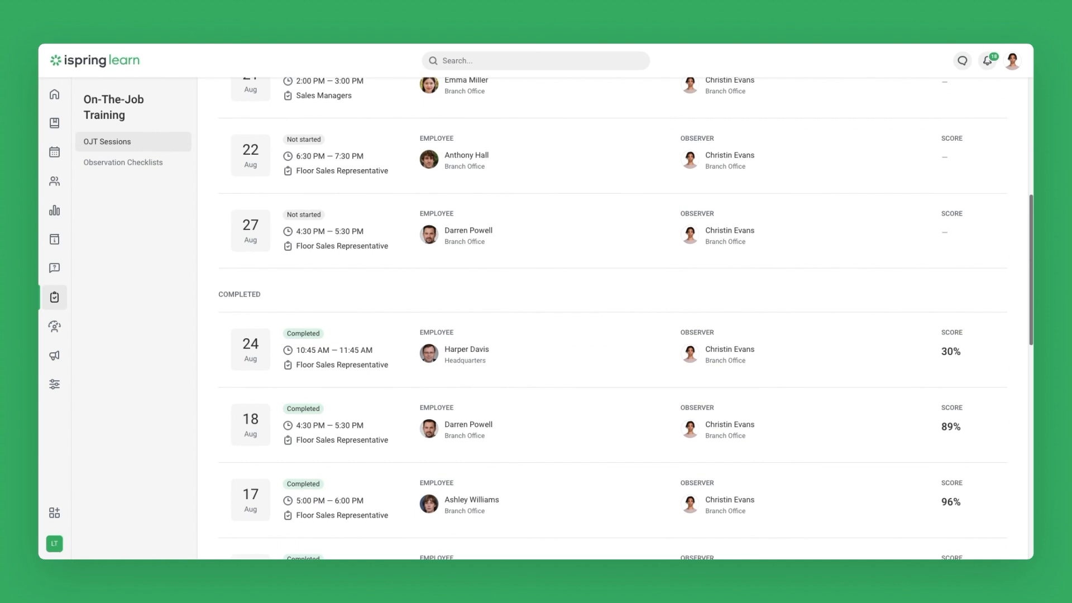
{"action": "scroll", "scroll_direction": "down", "scroll_amount": 3}
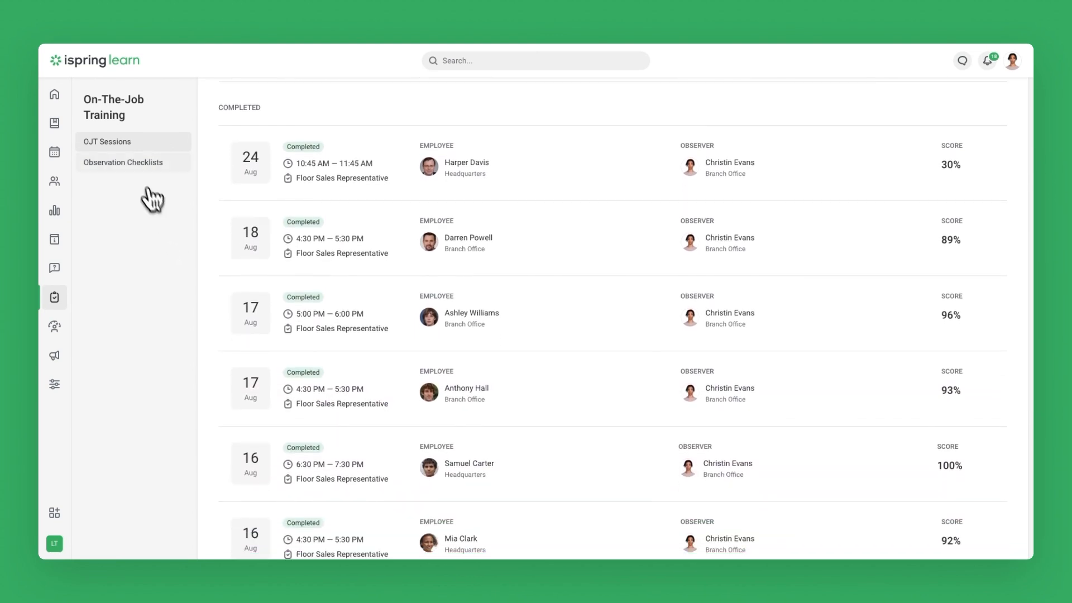
Add a 'Purpose of observation' General Info field to the Floor Sales Representative checklist
{"action": "left_click", "coordinate": [123, 163]}
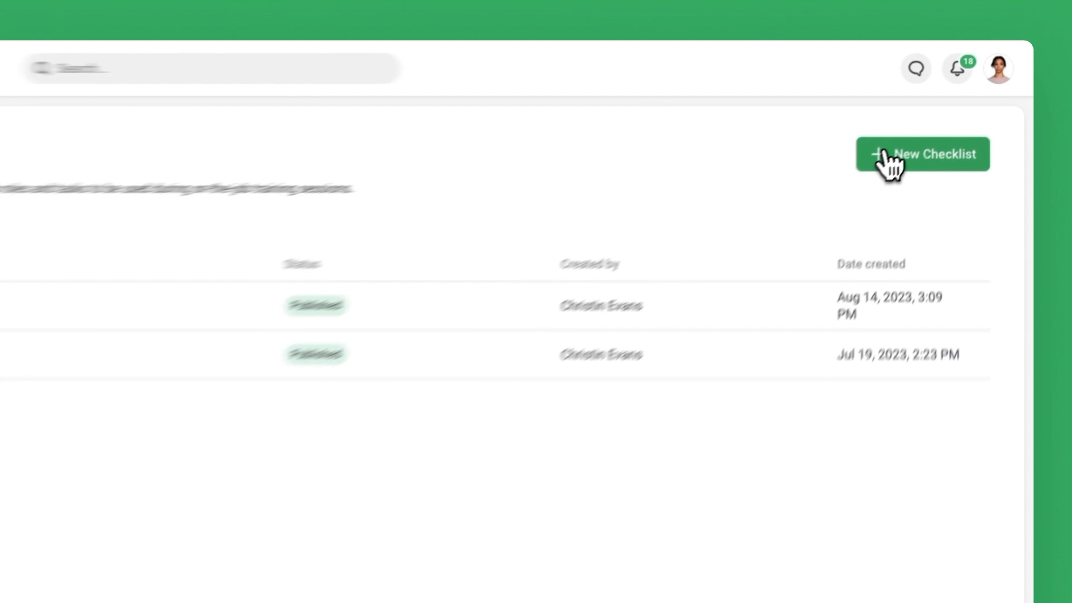
{"action": "left_click", "coordinate": [922, 154]}
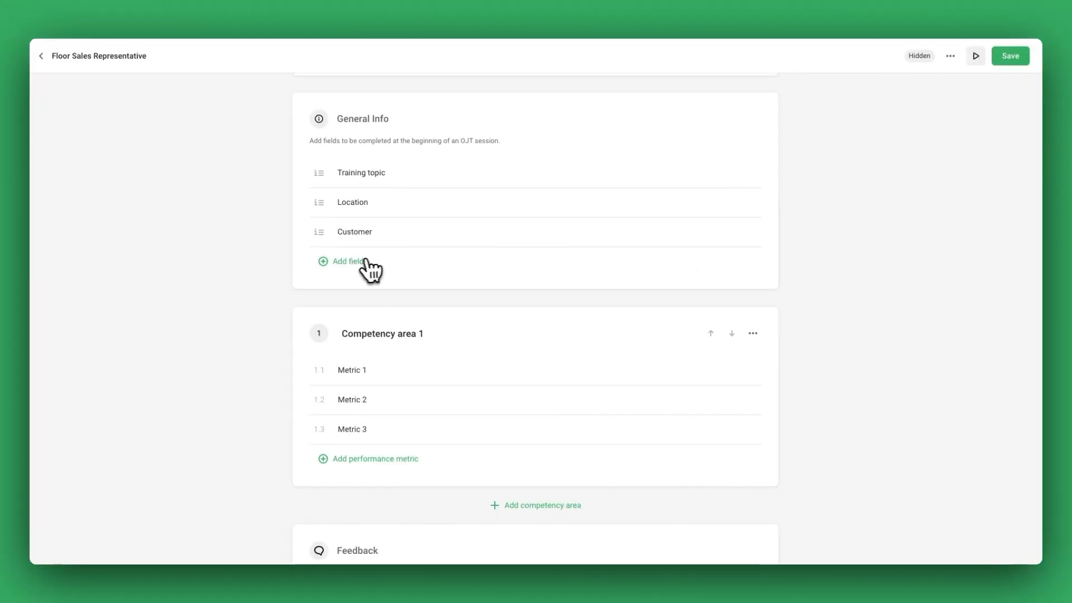
{"action": "left_click", "coordinate": [346, 261]}
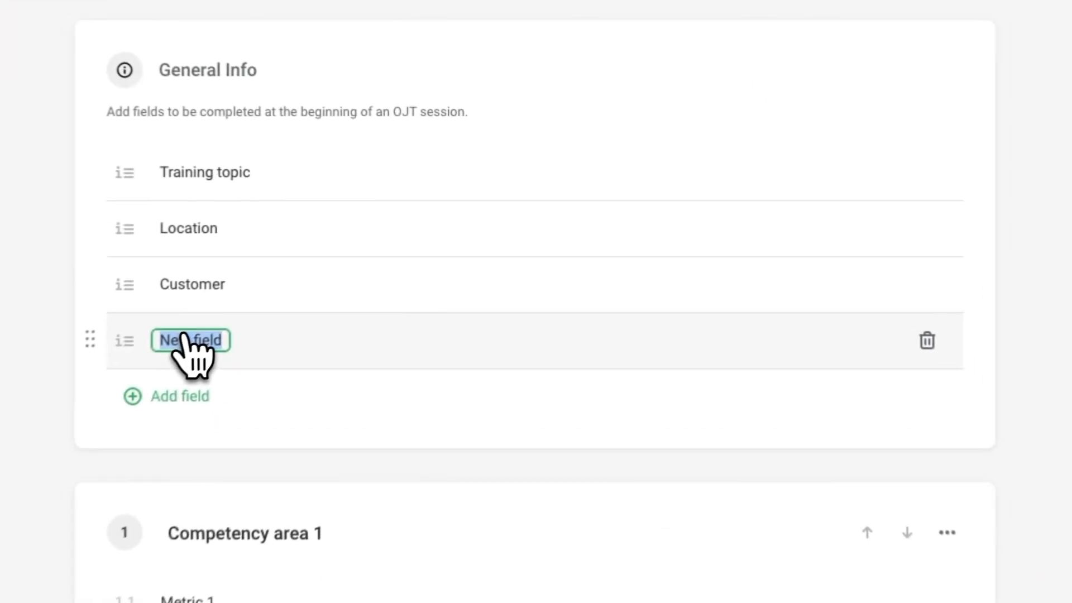
{"action": "type", "text": "Purpose of observation"}
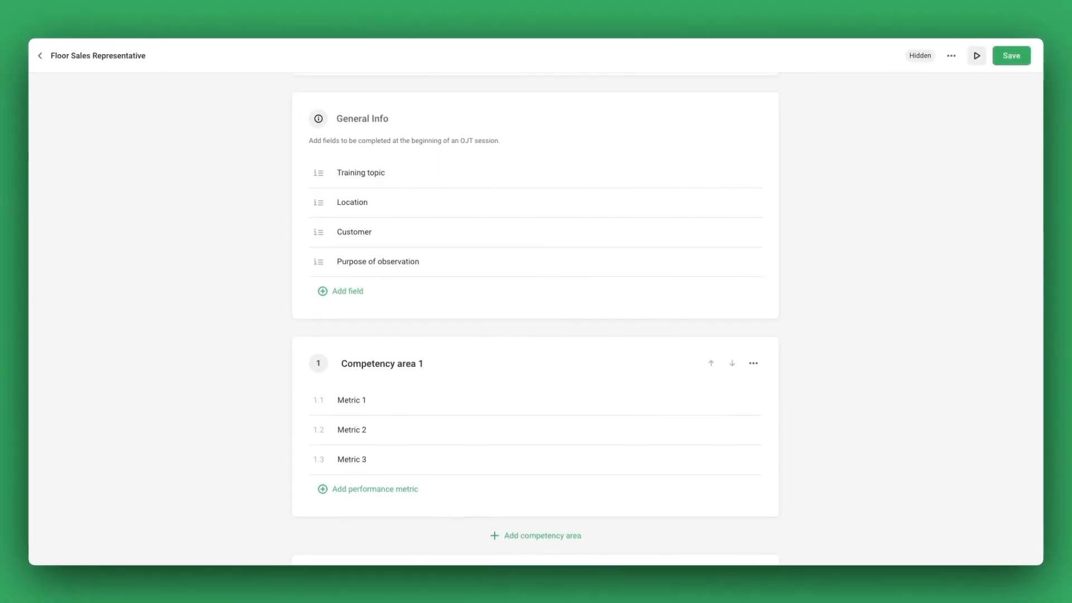
Review the six competency areas with their metrics, then save and publish the checklist
{"action": "scroll", "scroll_direction": "down", "scroll_amount": 3}
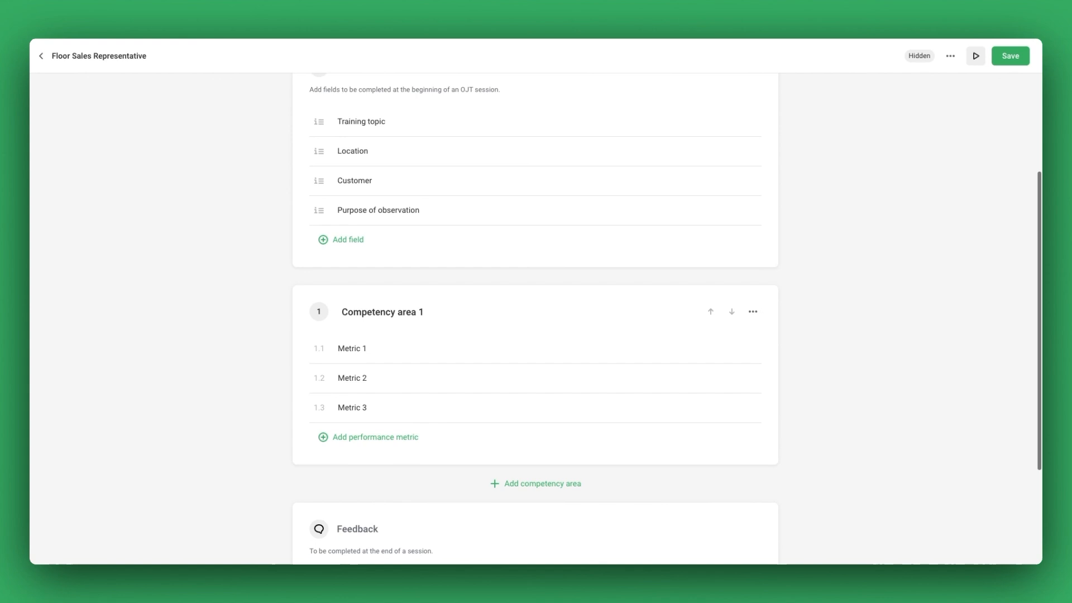
{"action": "scroll", "scroll_direction": "down", "scroll_amount": 3}
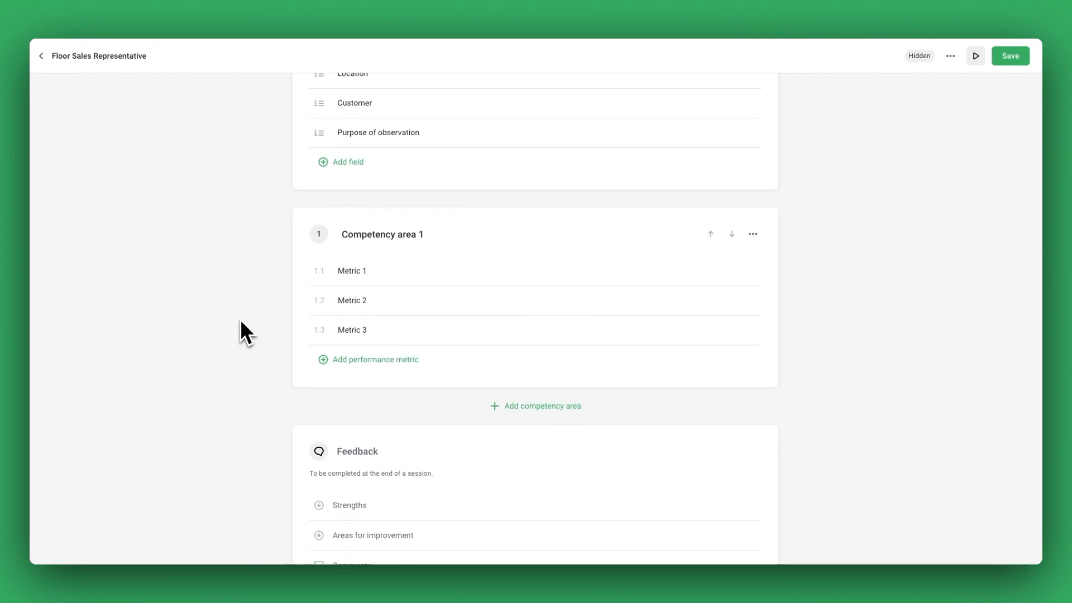
{"action": "mouse_move", "coordinate": [375, 241]}
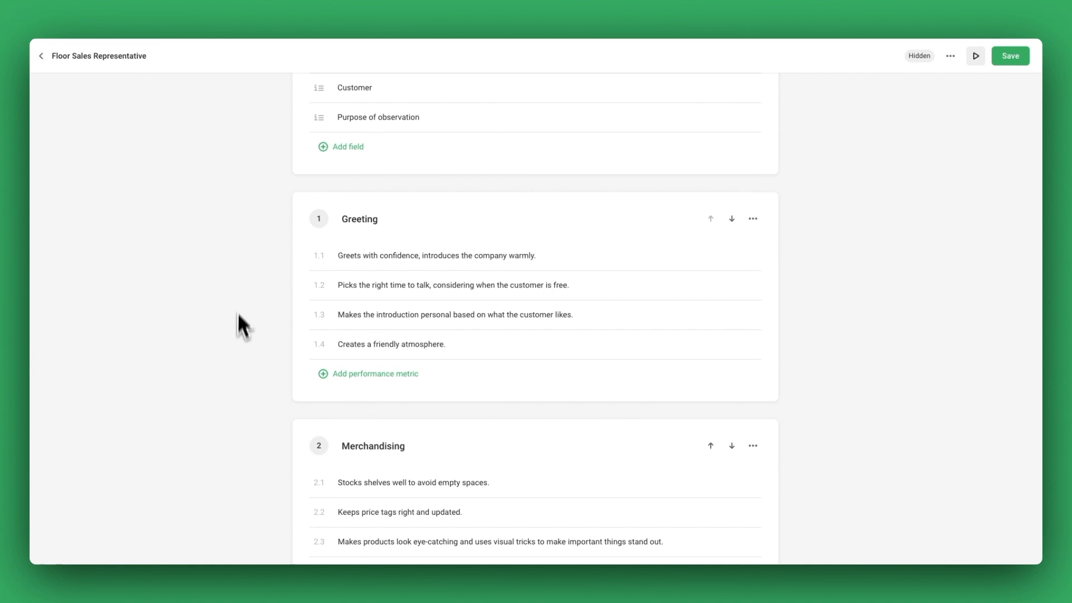
{"action": "scroll", "scroll_direction": "down", "scroll_amount": 3}
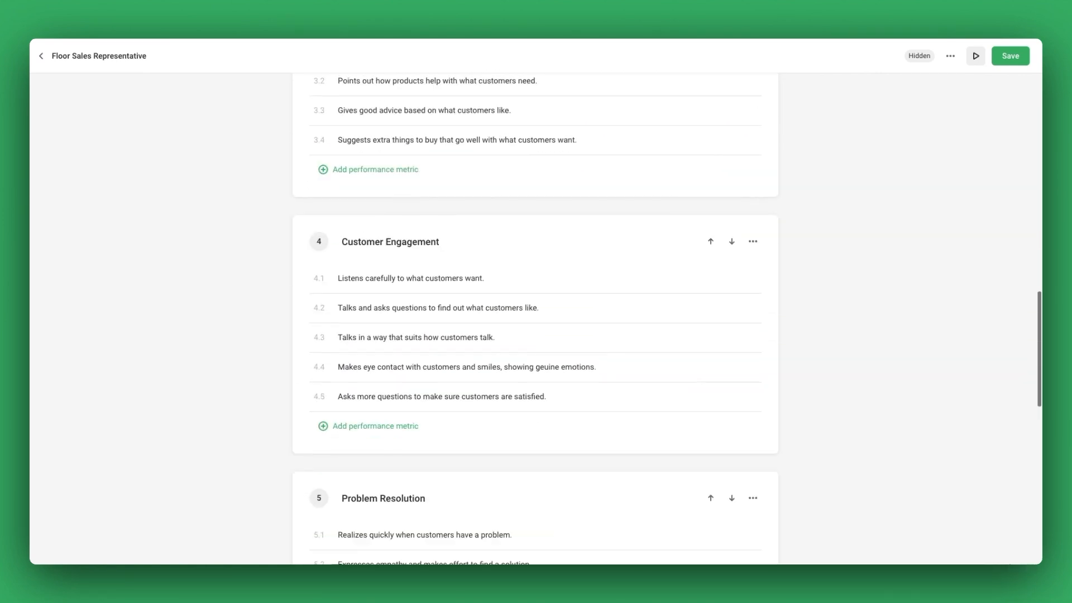
{"action": "left_click", "coordinate": [950, 55]}
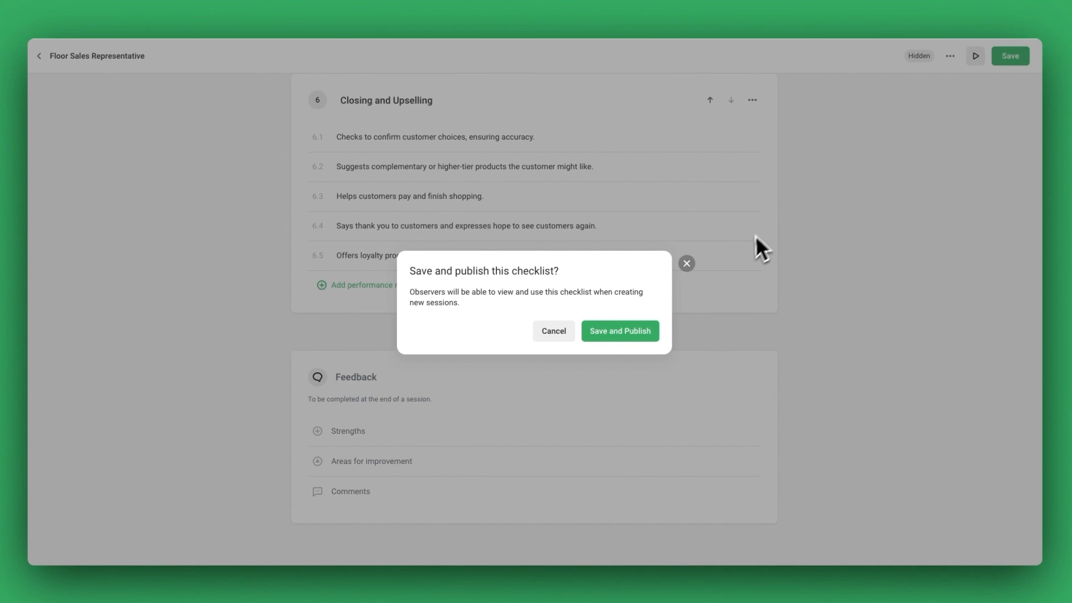
{"action": "left_click", "coordinate": [620, 330]}
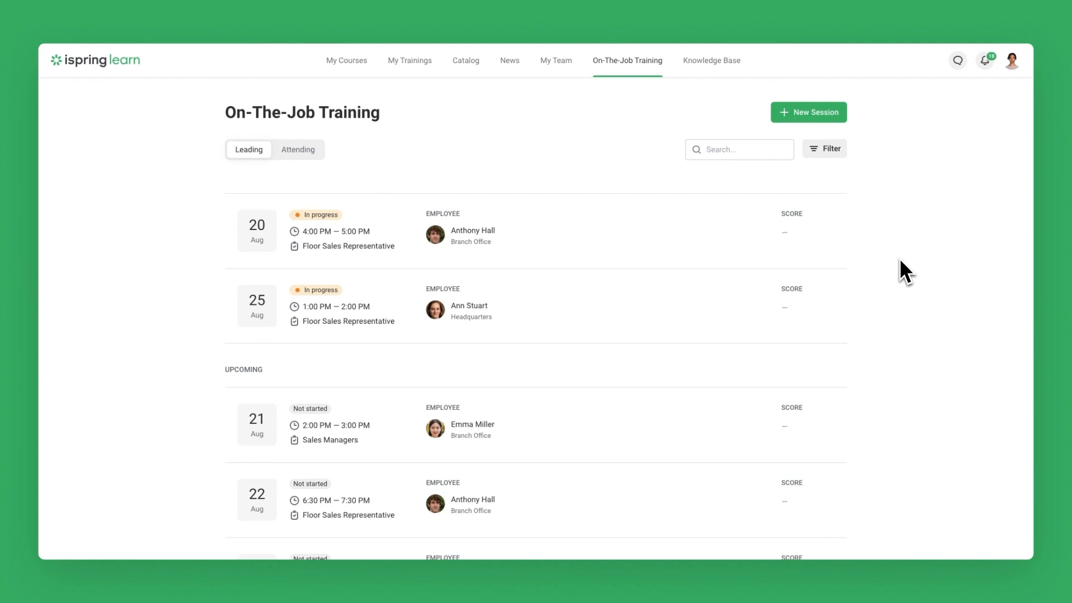
Start a new OJT session and choose the Head of Sales Department employee as participant
{"action": "left_click", "coordinate": [808, 112]}
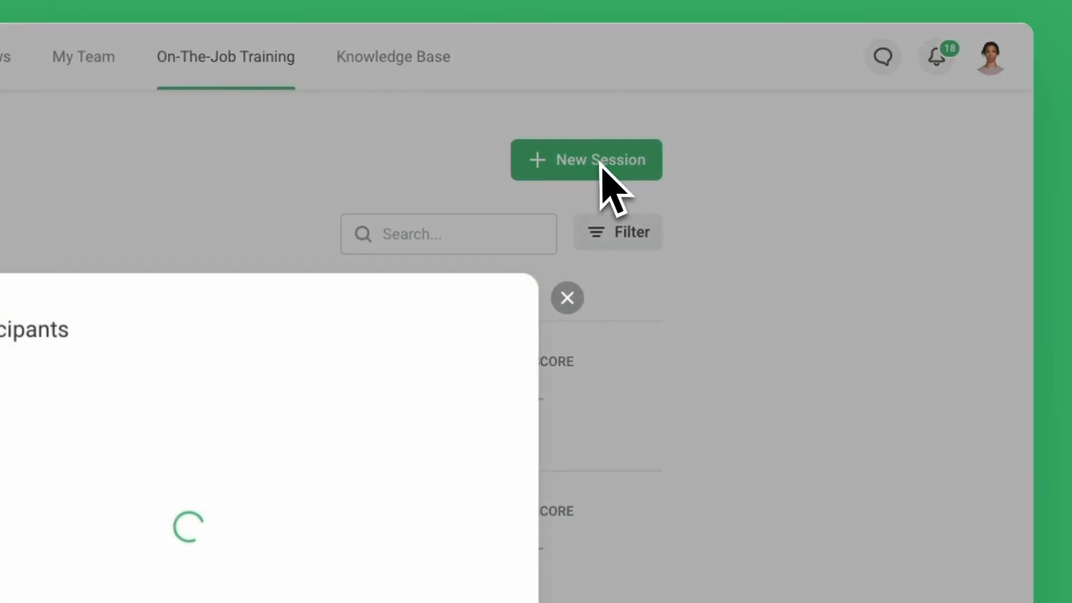
{"action": "left_click", "coordinate": [588, 158]}
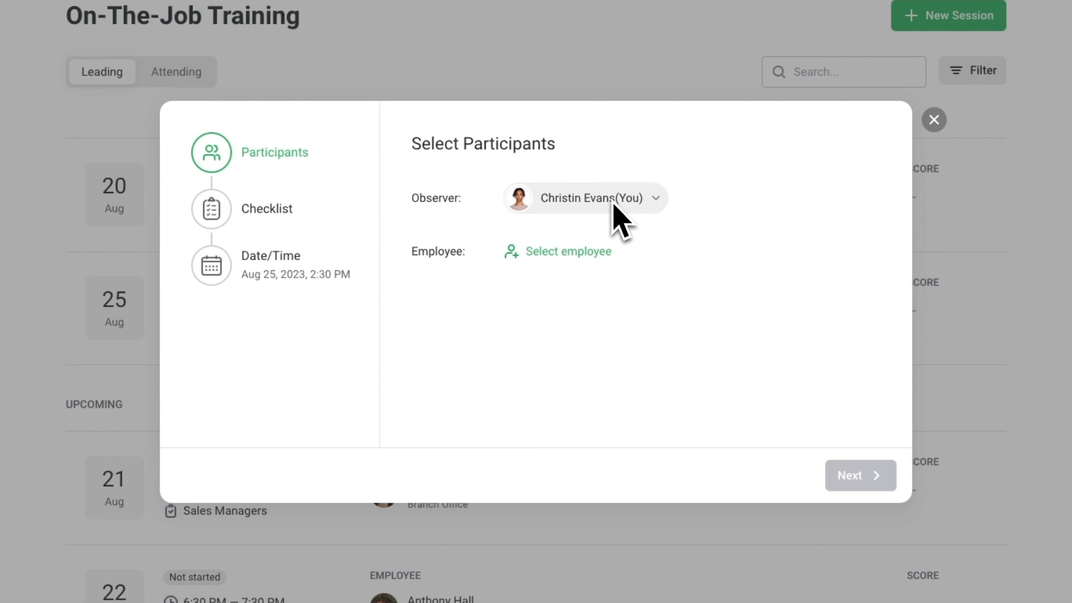
{"action": "left_click", "coordinate": [568, 251]}
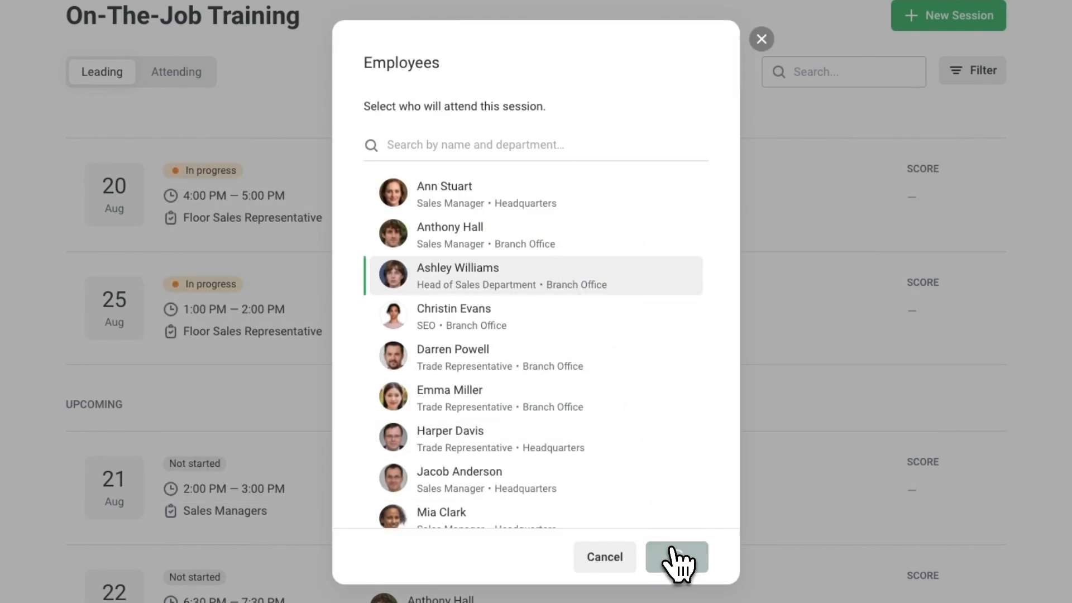
{"action": "left_click", "coordinate": [677, 556]}
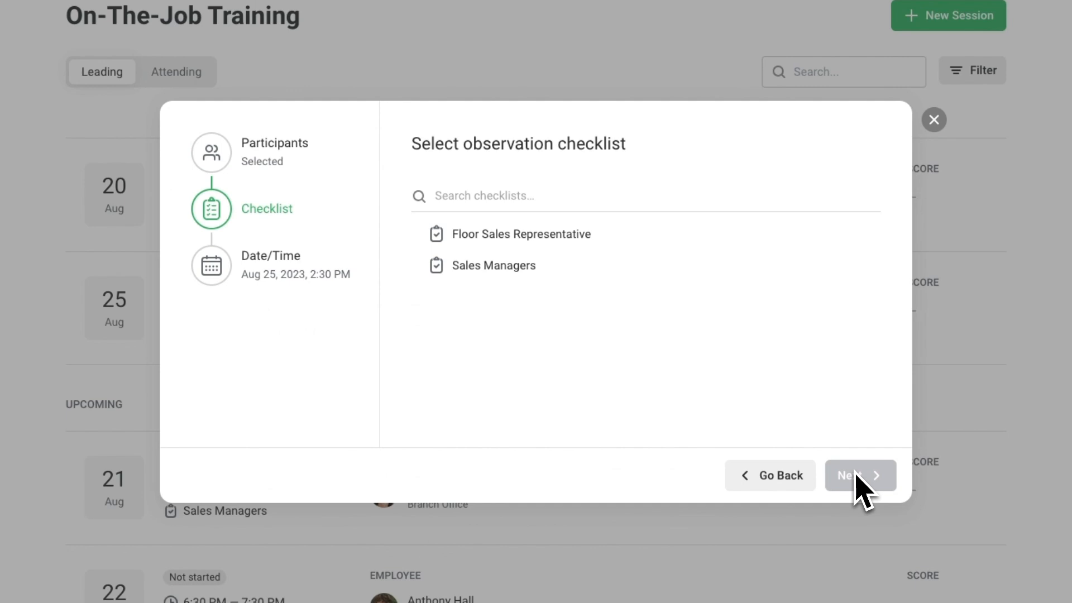
Create the session with the Floor Sales Representative checklist scheduled for Aug 25, 2023, 2:30 PM
{"action": "left_click", "coordinate": [520, 234]}
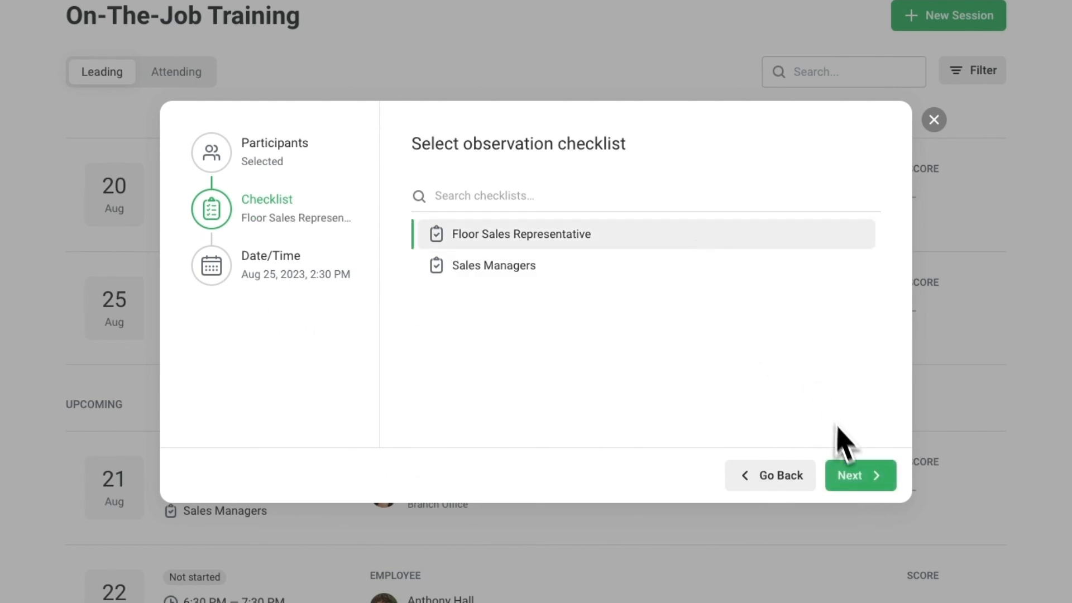
{"action": "left_click", "coordinate": [859, 476]}
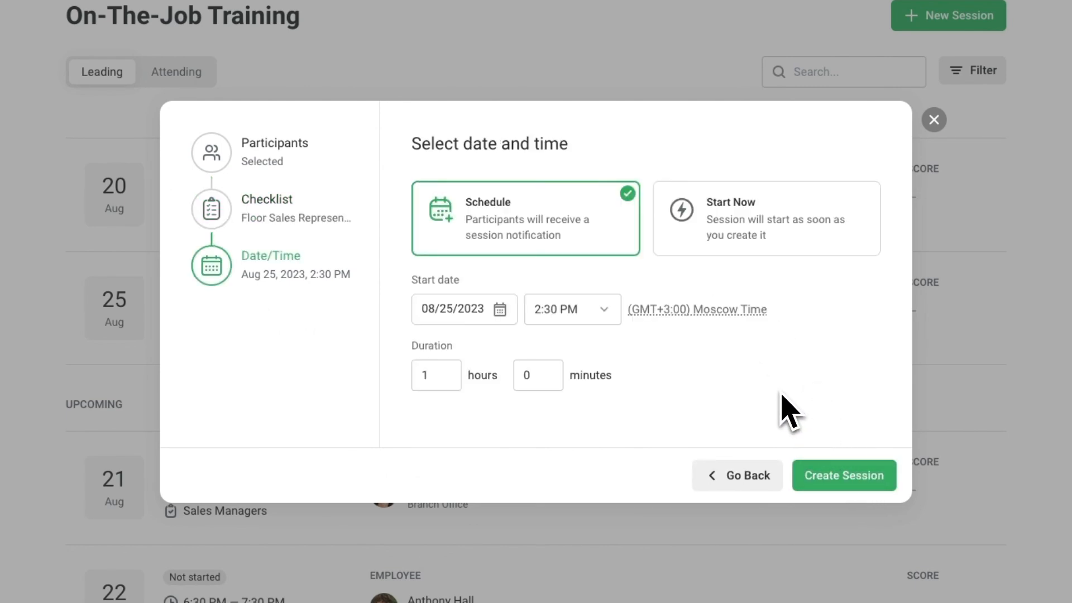
{"action": "left_click", "coordinate": [765, 226]}
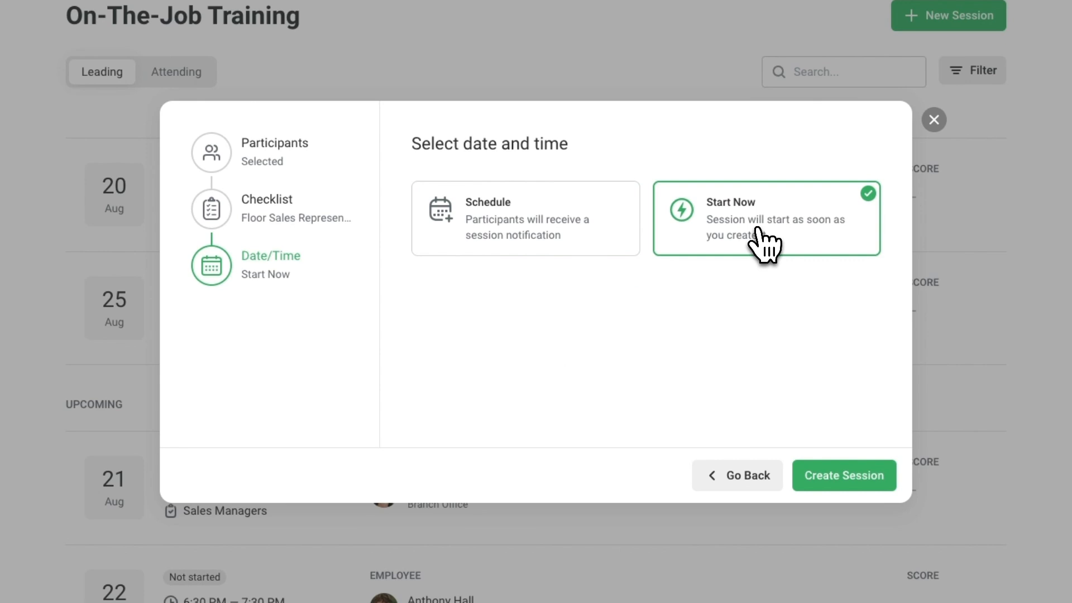
{"action": "left_click", "coordinate": [525, 219]}
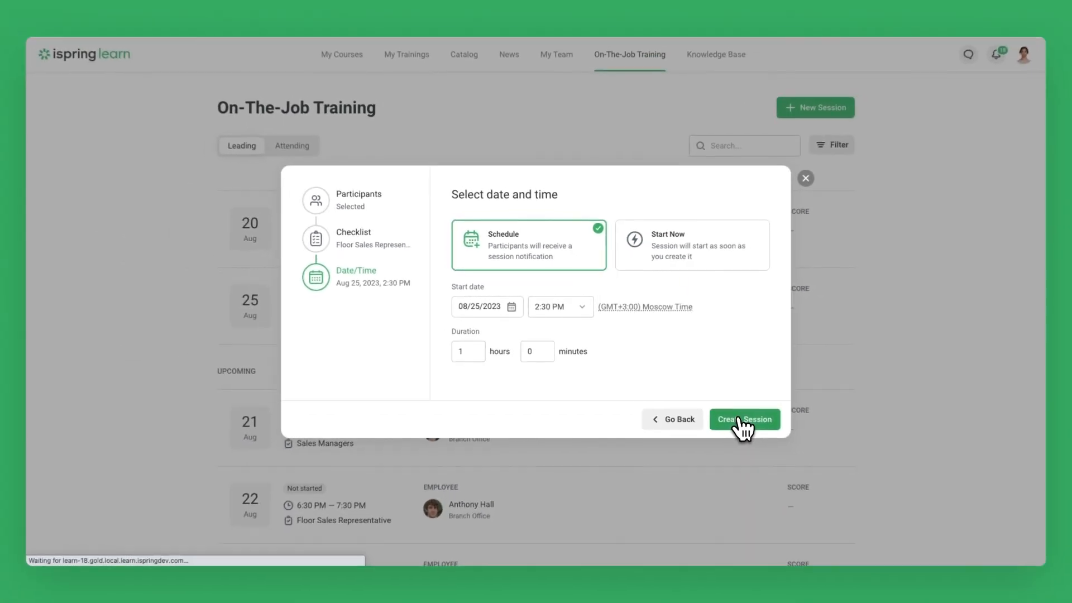
{"action": "left_click", "coordinate": [743, 419]}
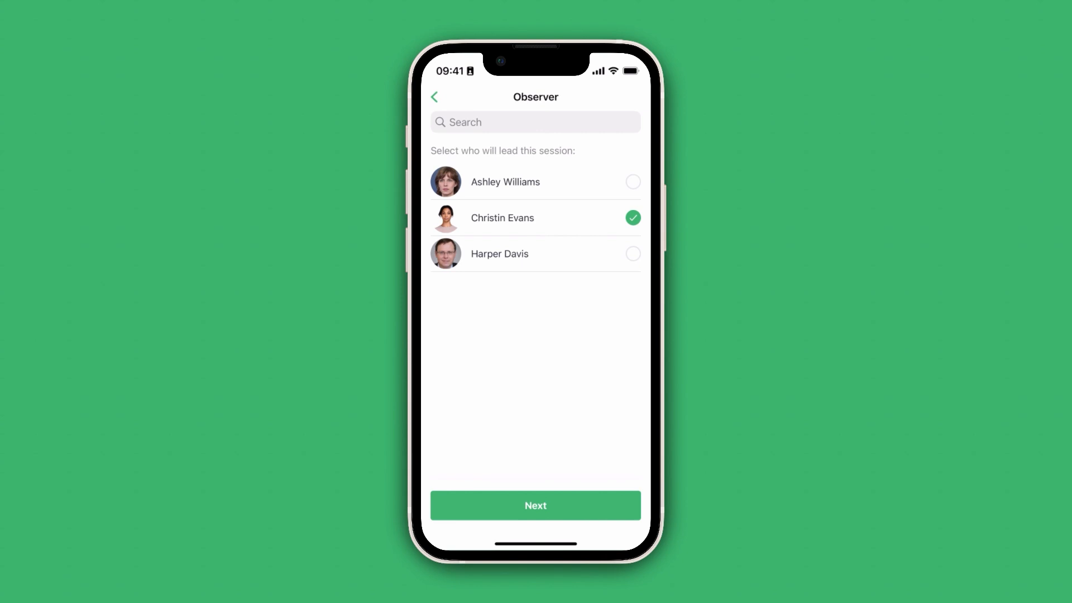
{"action": "left_click", "coordinate": [536, 506]}
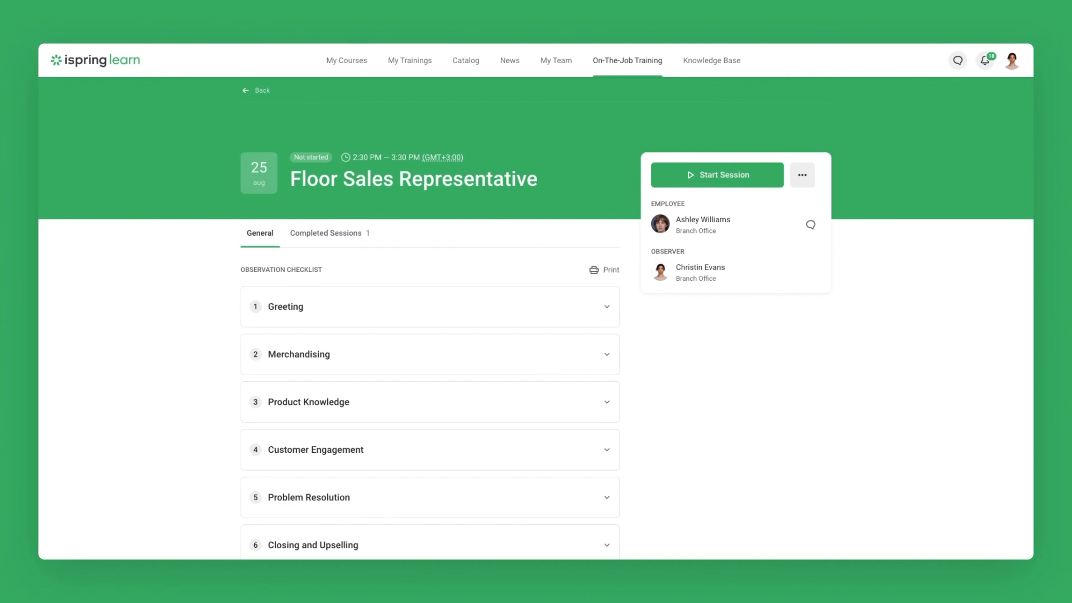
Review a checklist section of the scheduled session and start it
{"action": "left_click", "coordinate": [326, 232]}
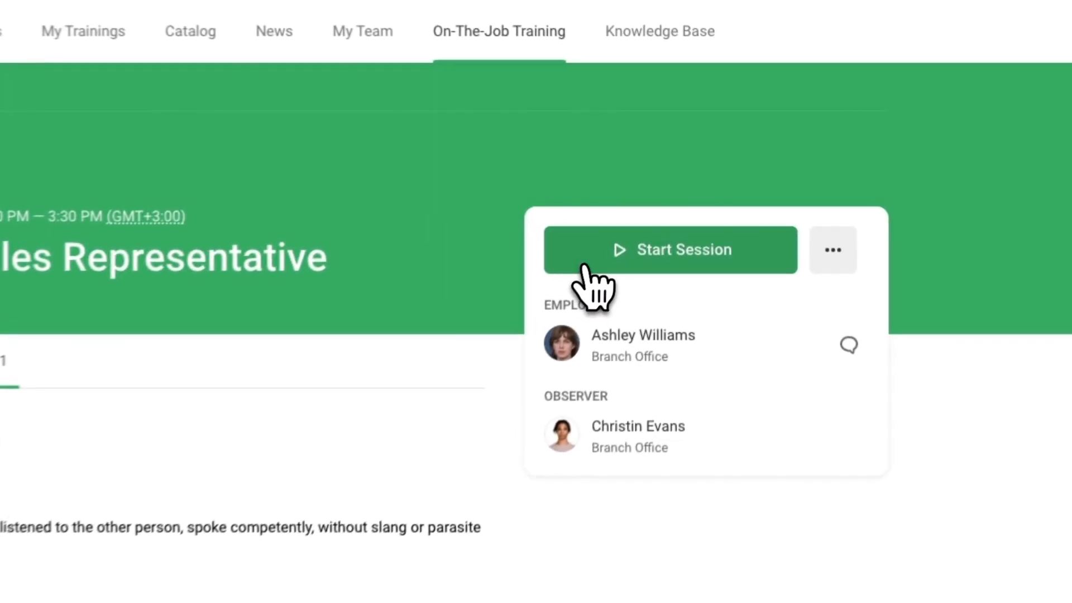
{"action": "left_click", "coordinate": [671, 250]}
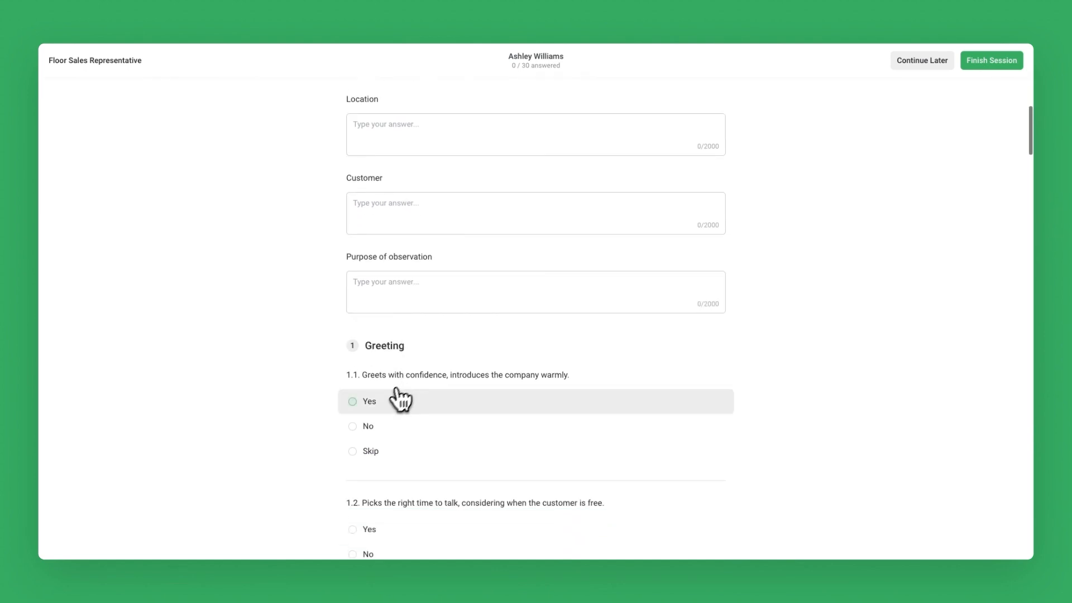
{"action": "left_click", "coordinate": [353, 426]}
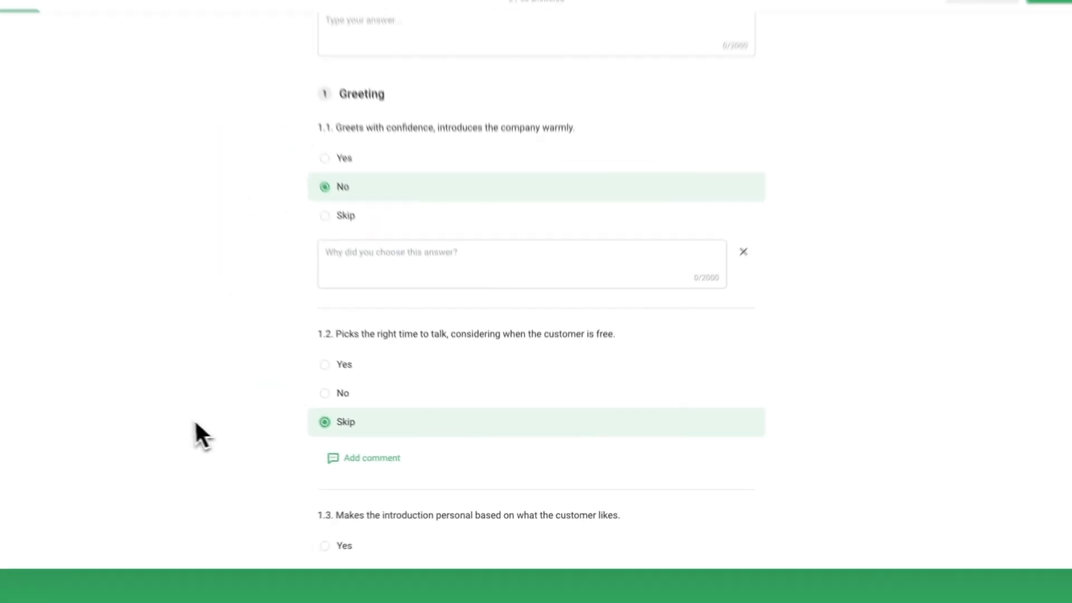
{"action": "scroll", "scroll_direction": "down", "scroll_amount": 3}
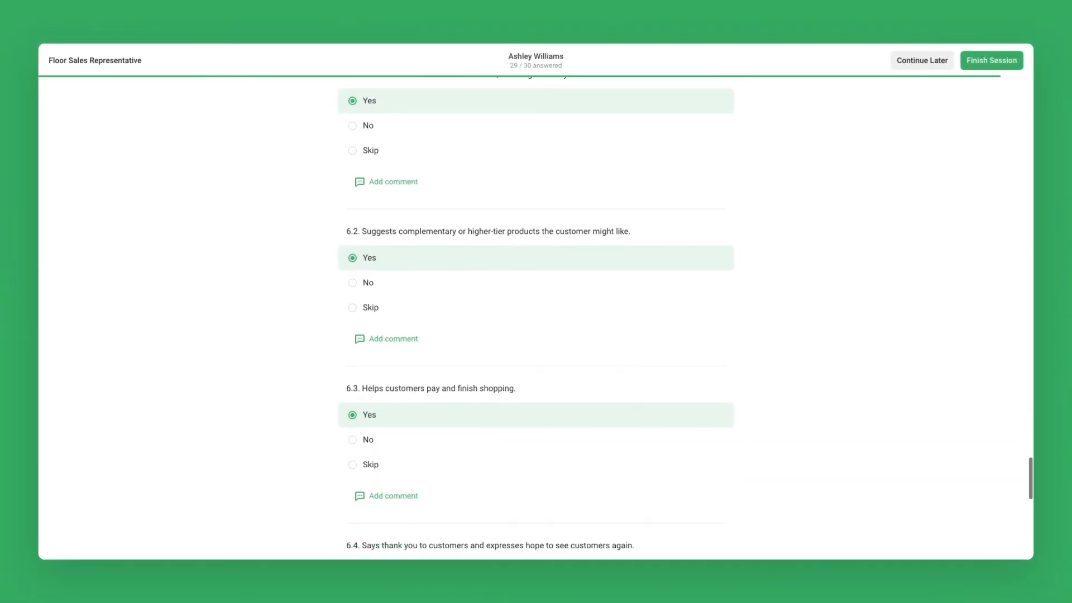
{"action": "scroll", "scroll_direction": "down", "scroll_amount": 3}
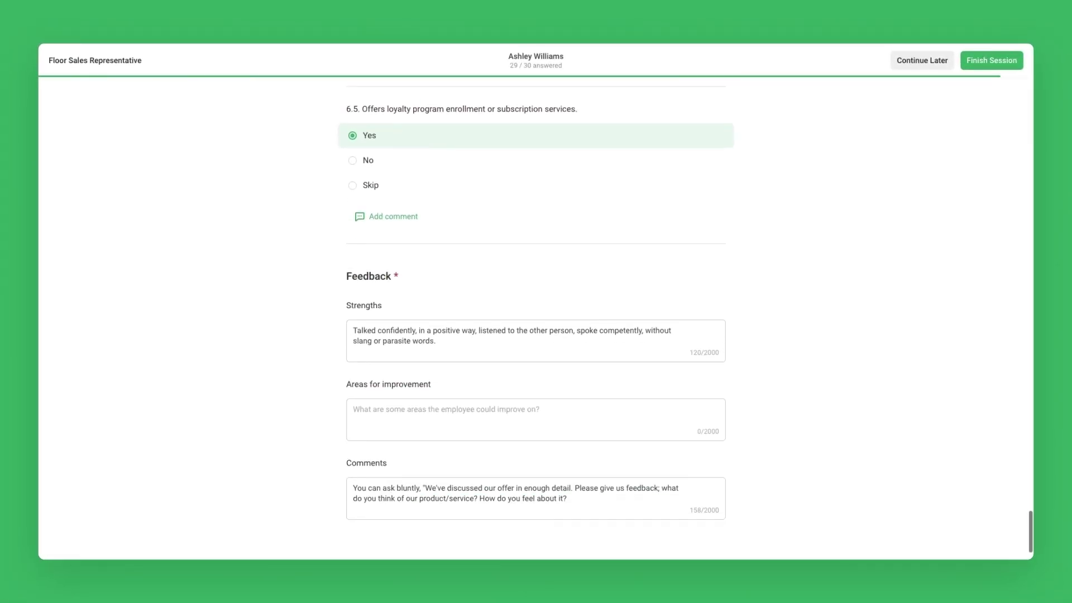
{"action": "type", "text": "Work with obje"}
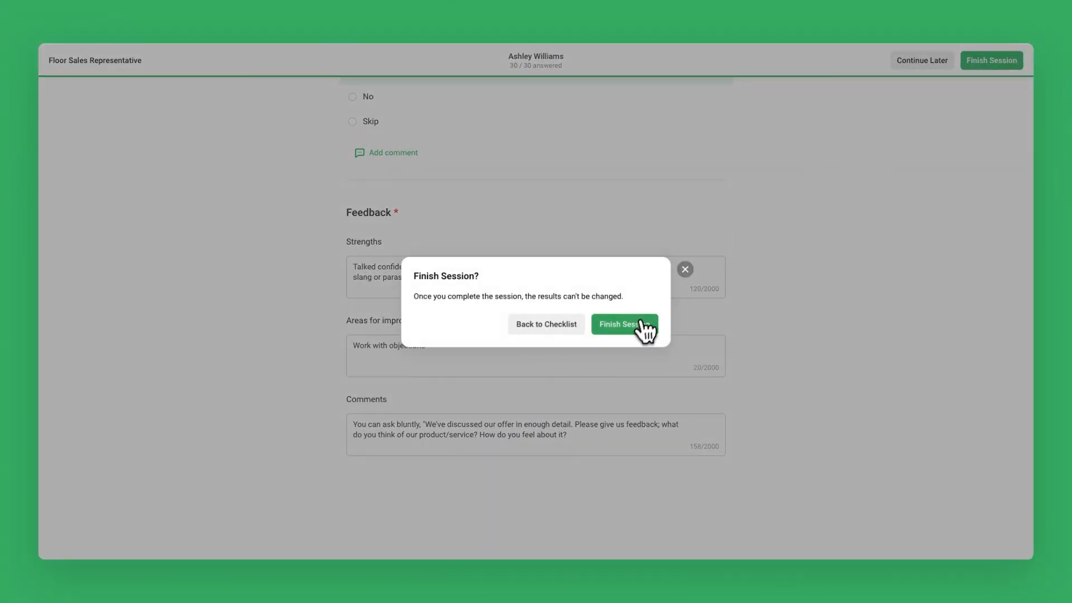
{"action": "left_click", "coordinate": [624, 324]}
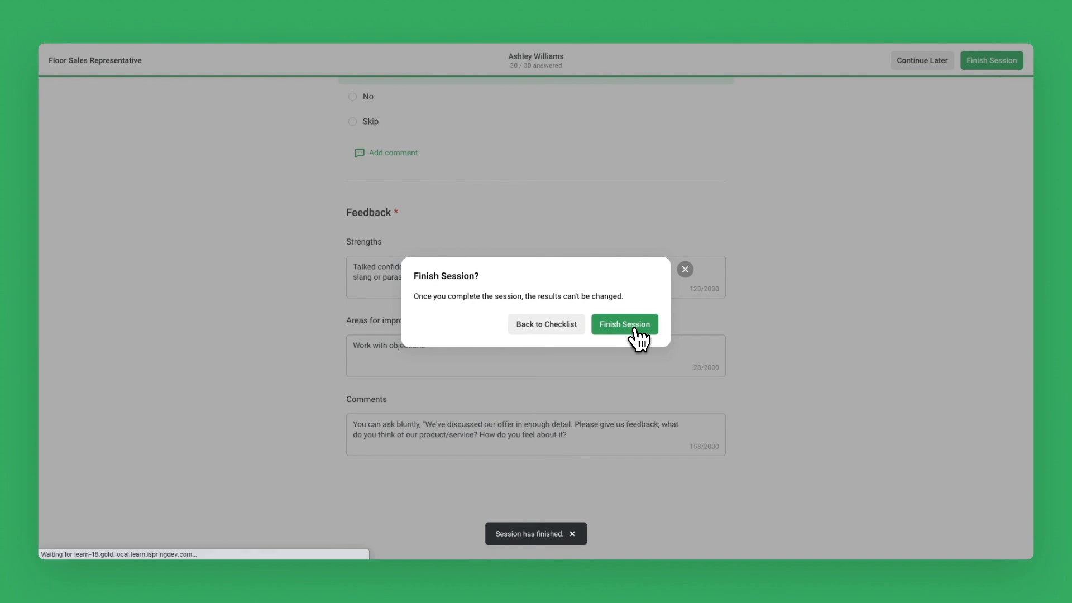
{"action": "left_click", "coordinate": [624, 324]}
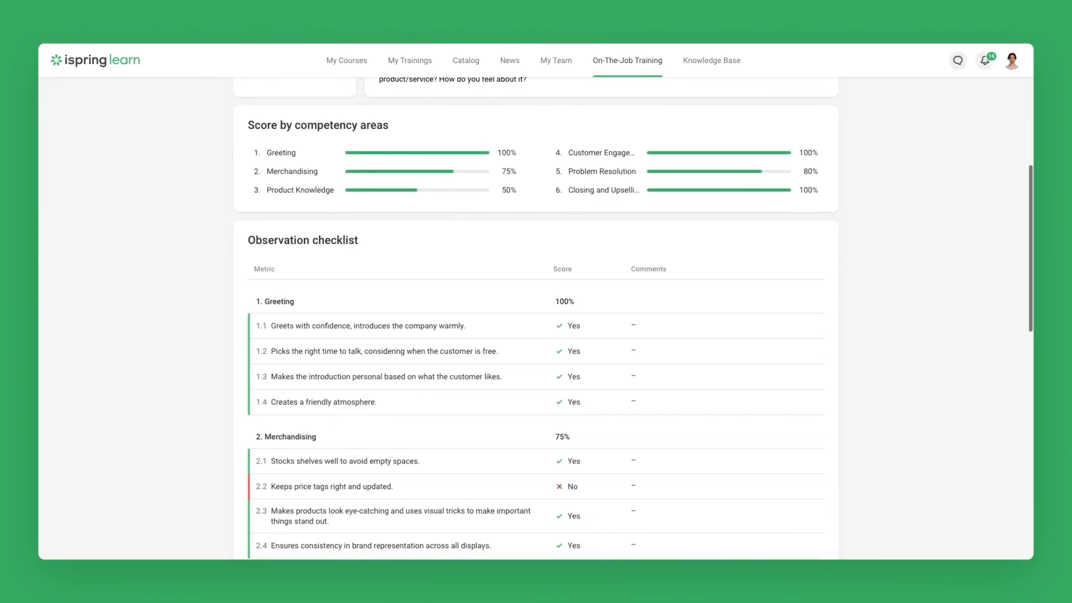
{"action": "scroll", "scroll_direction": "down", "scroll_amount": 3}
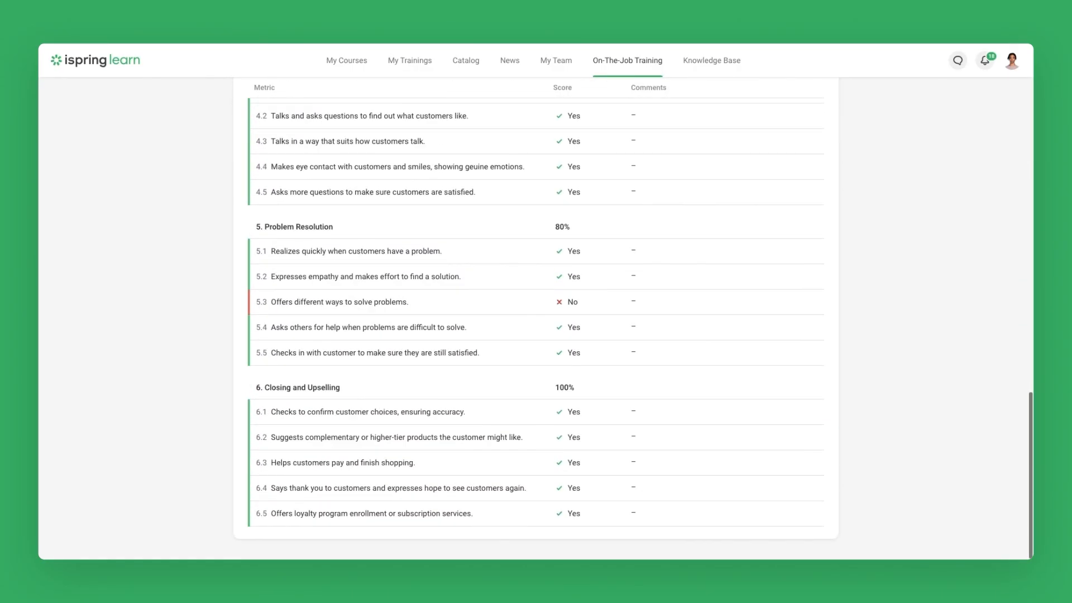
{"action": "scroll", "scroll_direction": "up", "scroll_amount": 3}
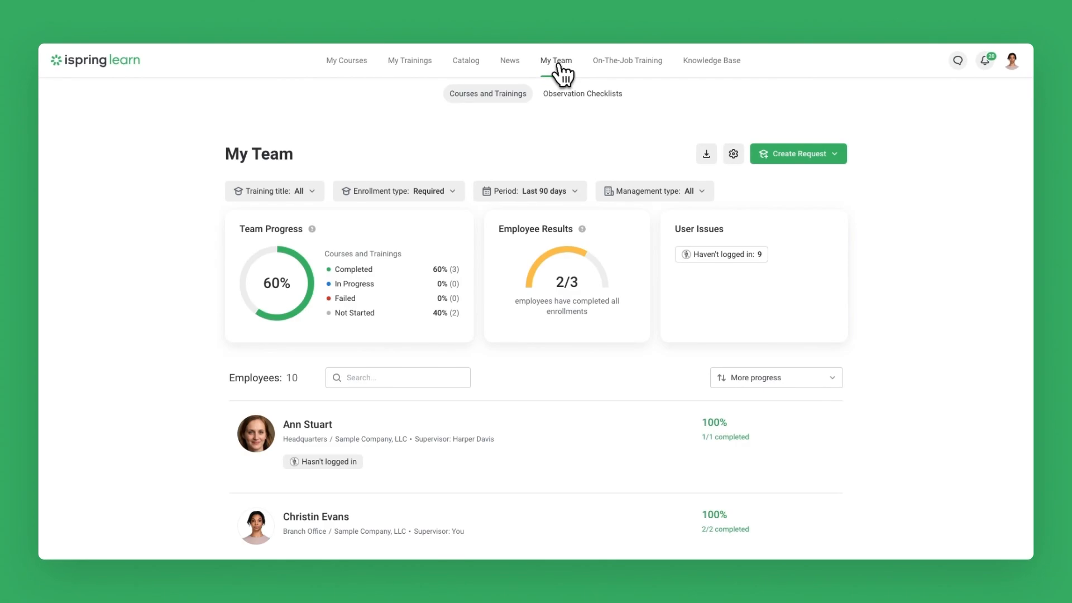
View the team's observation checklist scores (81.78% average) and head to Reports
{"action": "left_click", "coordinate": [583, 94]}
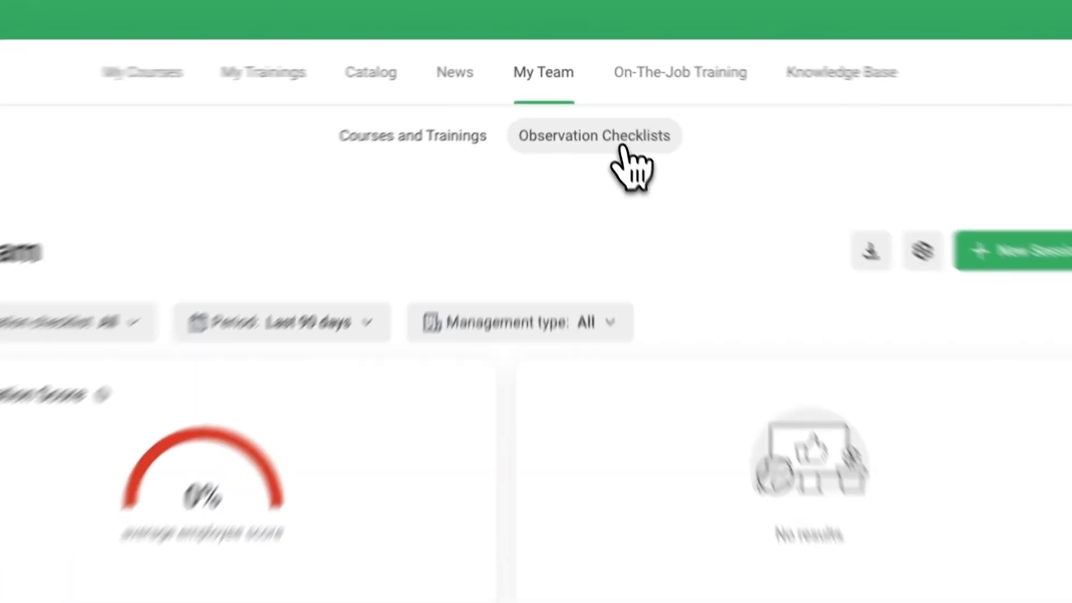
{"action": "left_click", "coordinate": [595, 135]}
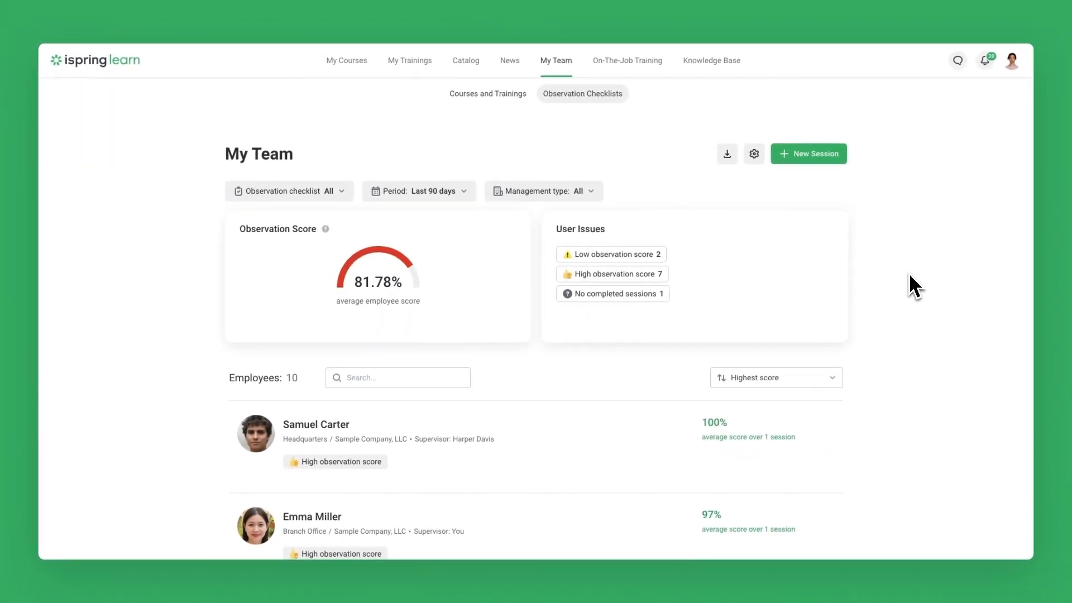
{"action": "scroll", "scroll_direction": "down", "scroll_amount": 3}
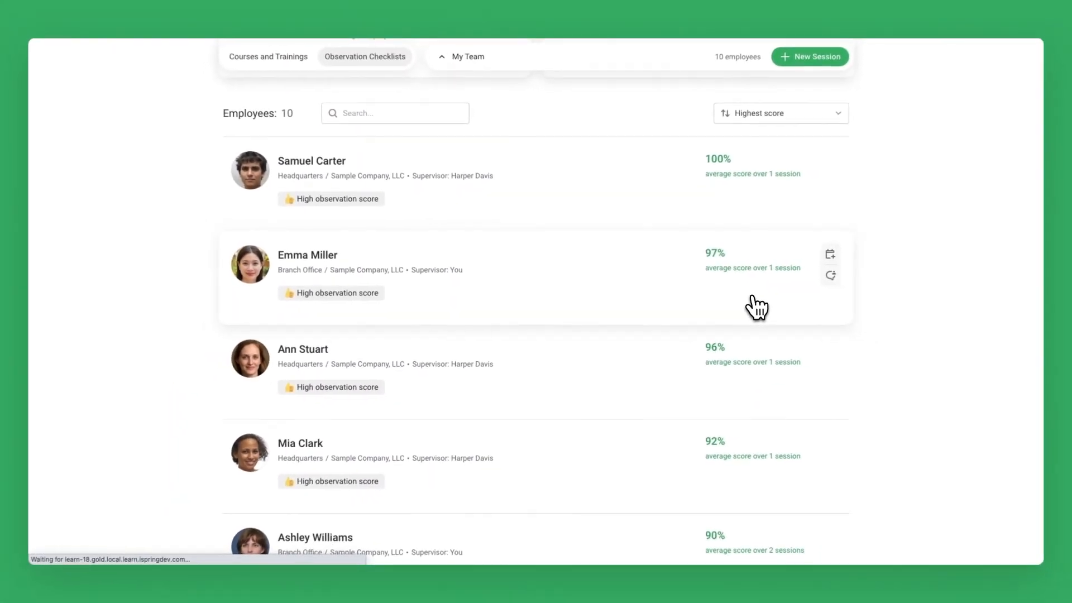
{"action": "left_click", "coordinate": [307, 254]}
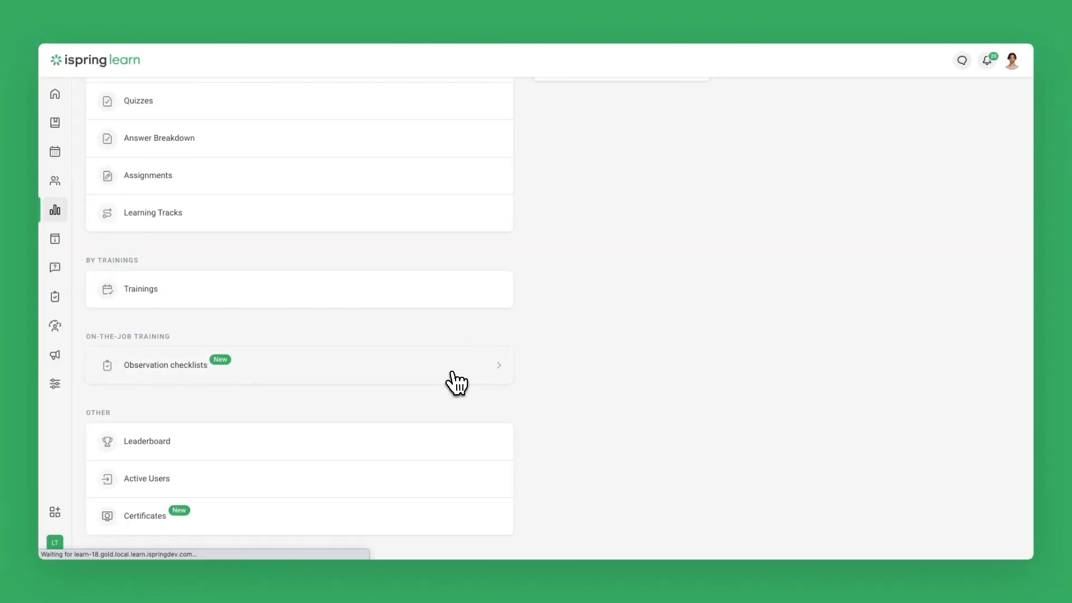
Select the Floor Sales Representative checklist (86.45%, 19 sessions) in the Observation Checklists report
{"action": "left_click", "coordinate": [165, 364]}
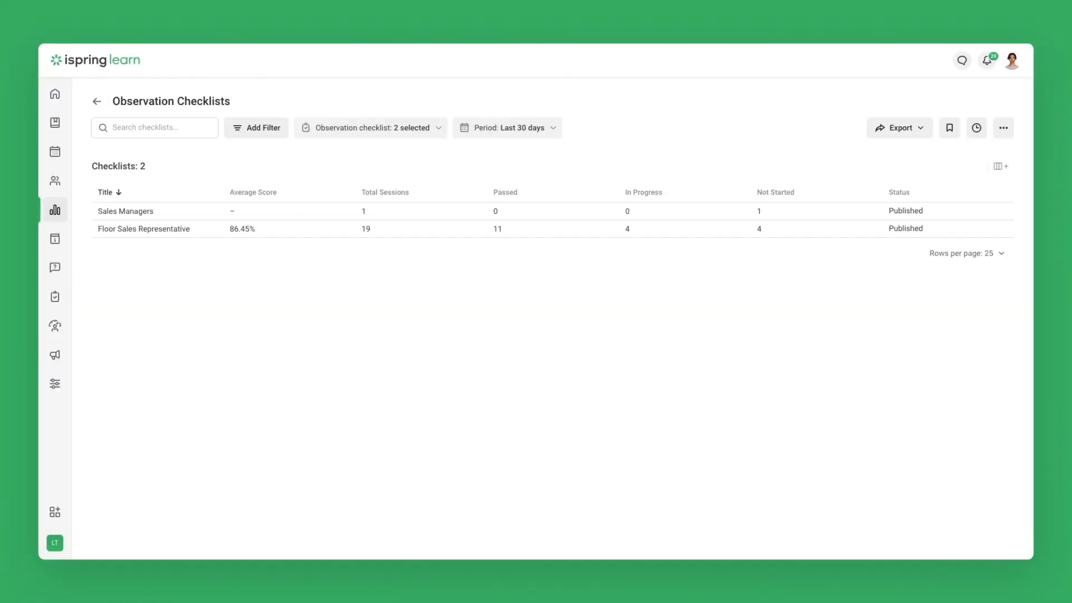
{"action": "mouse_move", "coordinate": [306, 373]}
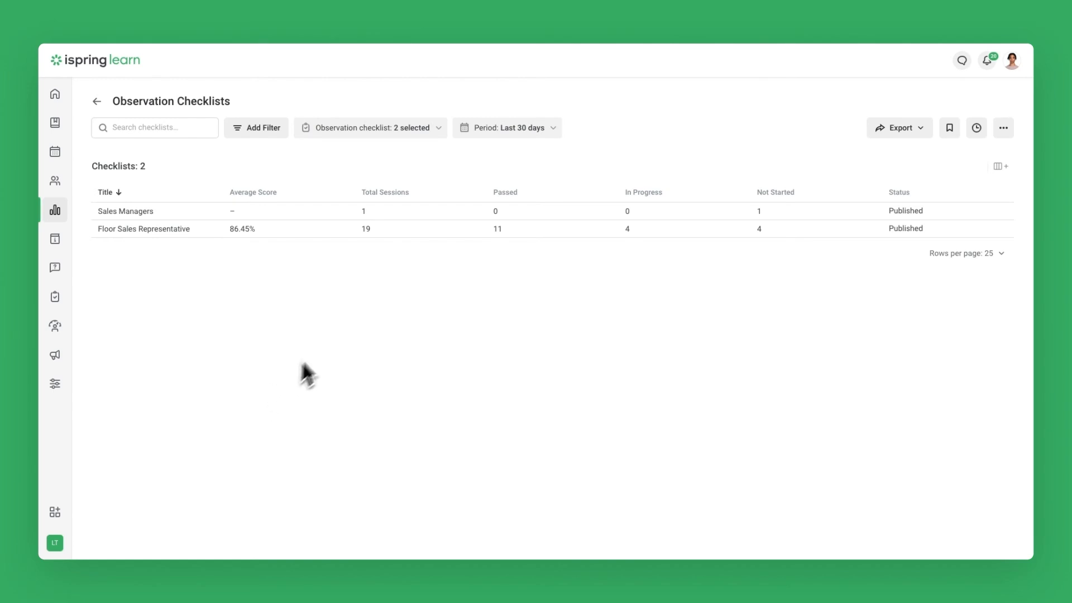
{"action": "left_click", "coordinate": [143, 211]}
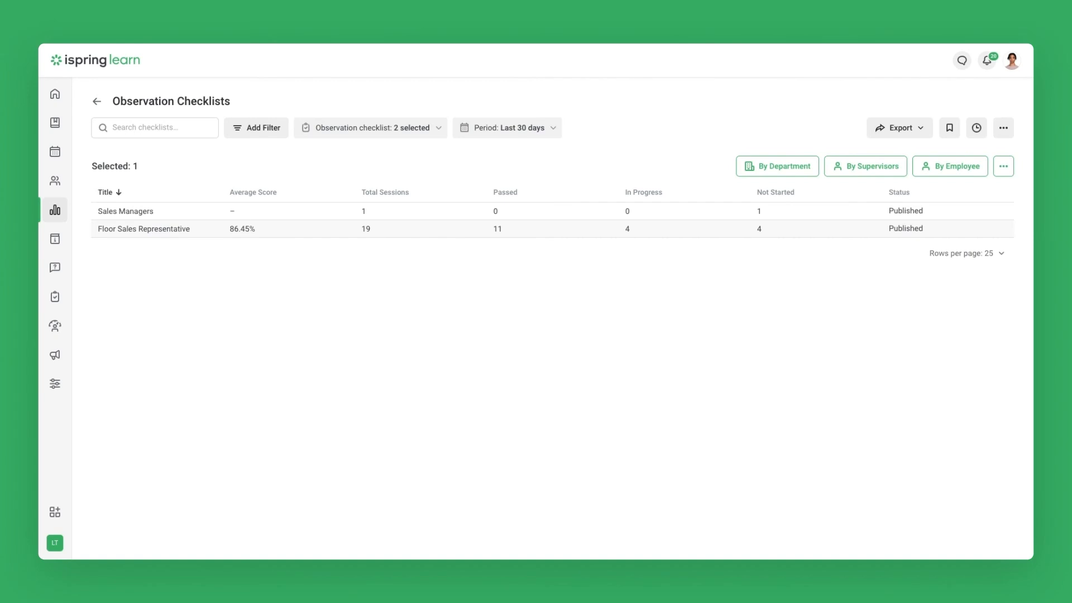
{"action": "mouse_move", "coordinate": [431, 293]}
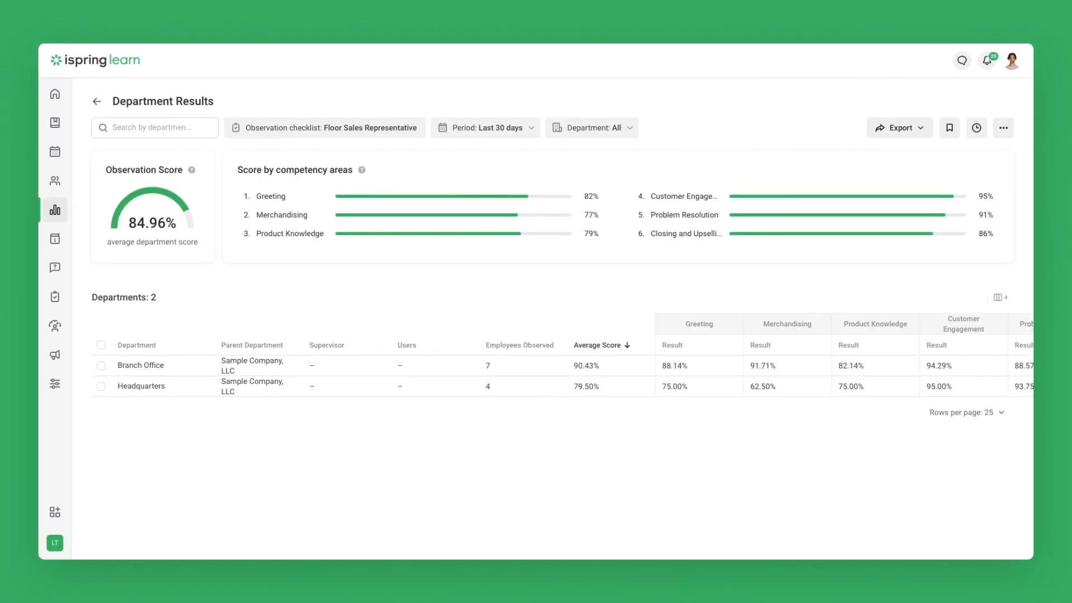
{"action": "mouse_move", "coordinate": [764, 178]}
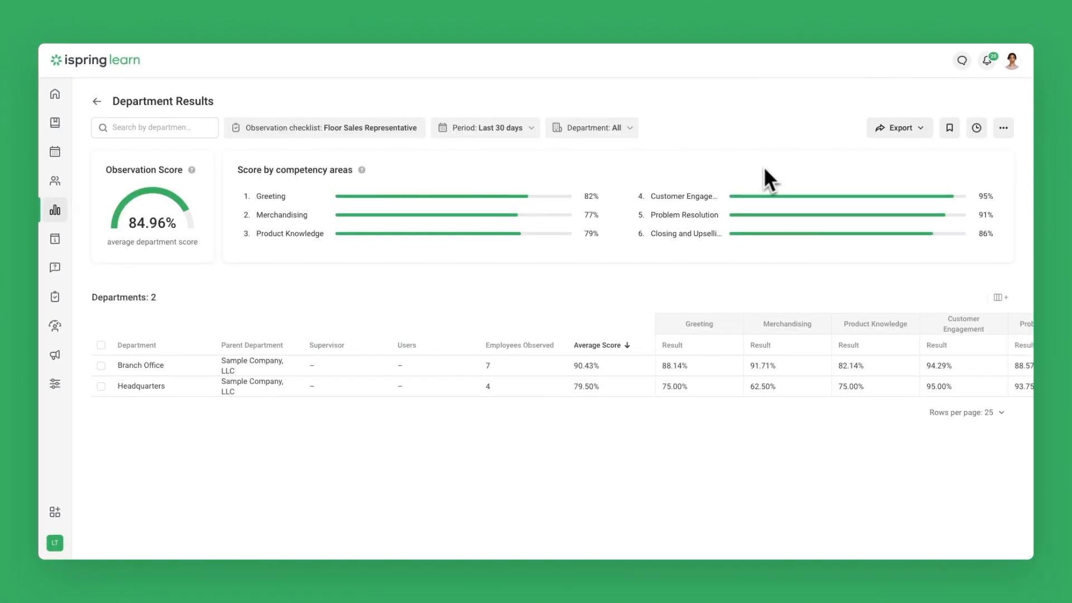
Show employee-level results for a department: eight employees, 85.38% average
{"action": "left_click", "coordinate": [101, 385]}
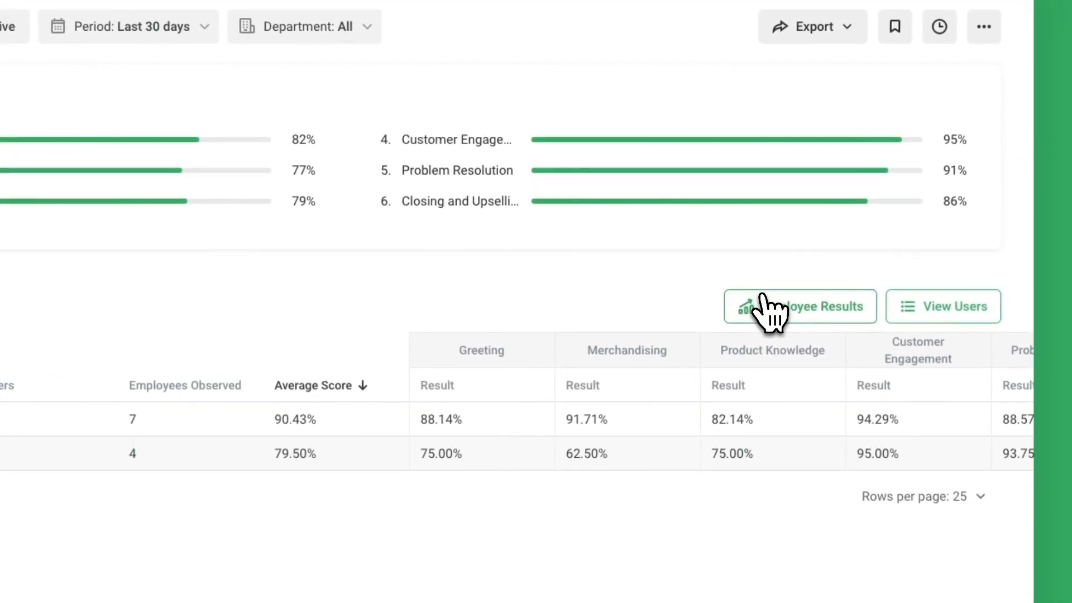
{"action": "left_click", "coordinate": [799, 306]}
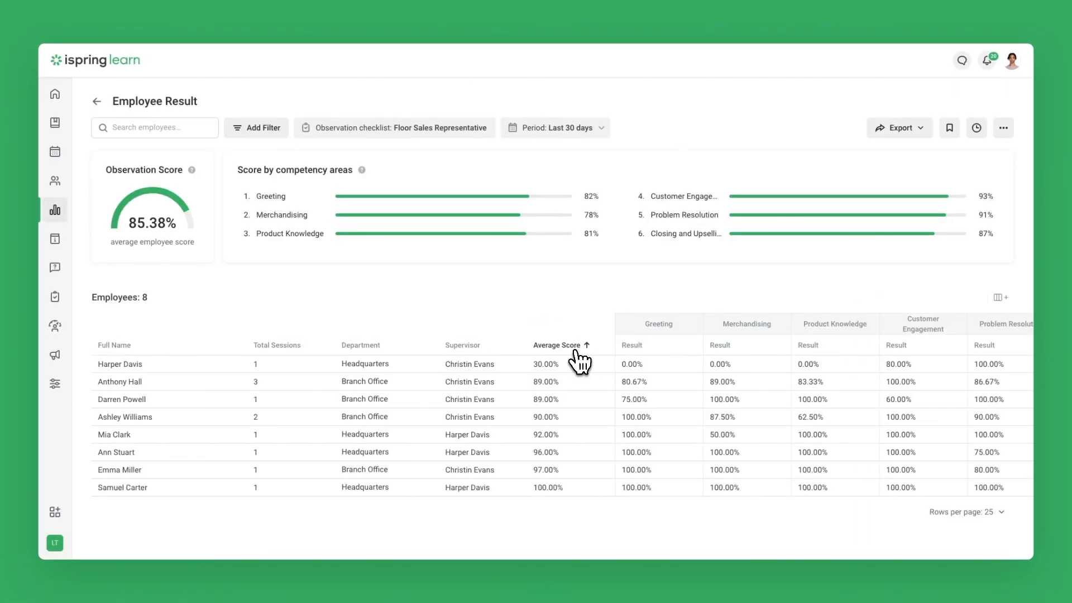
{"action": "left_click", "coordinate": [558, 345]}
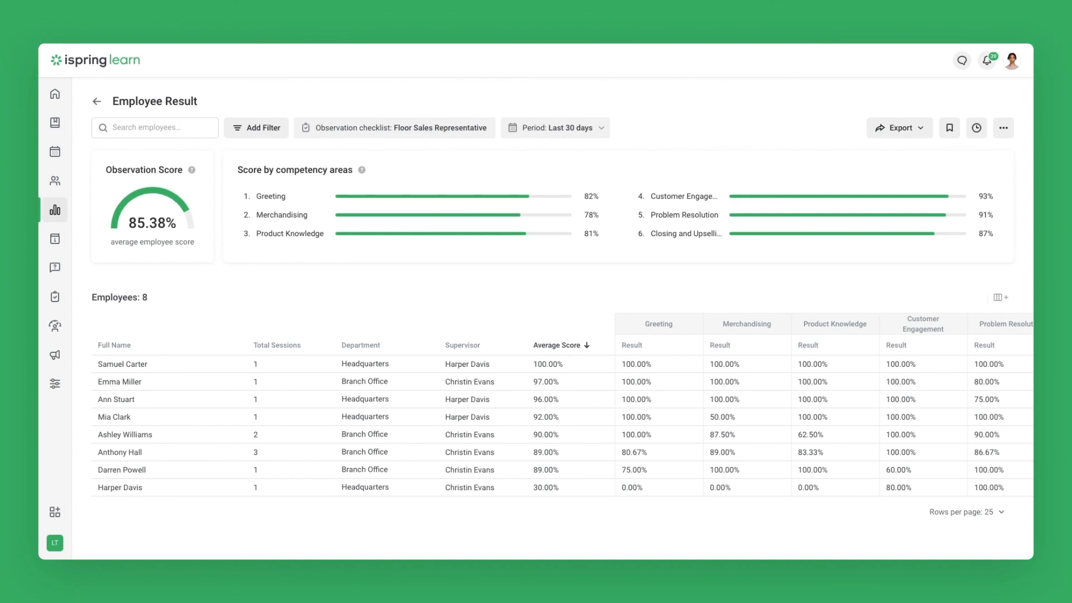
{"action": "mouse_move", "coordinate": [578, 366]}
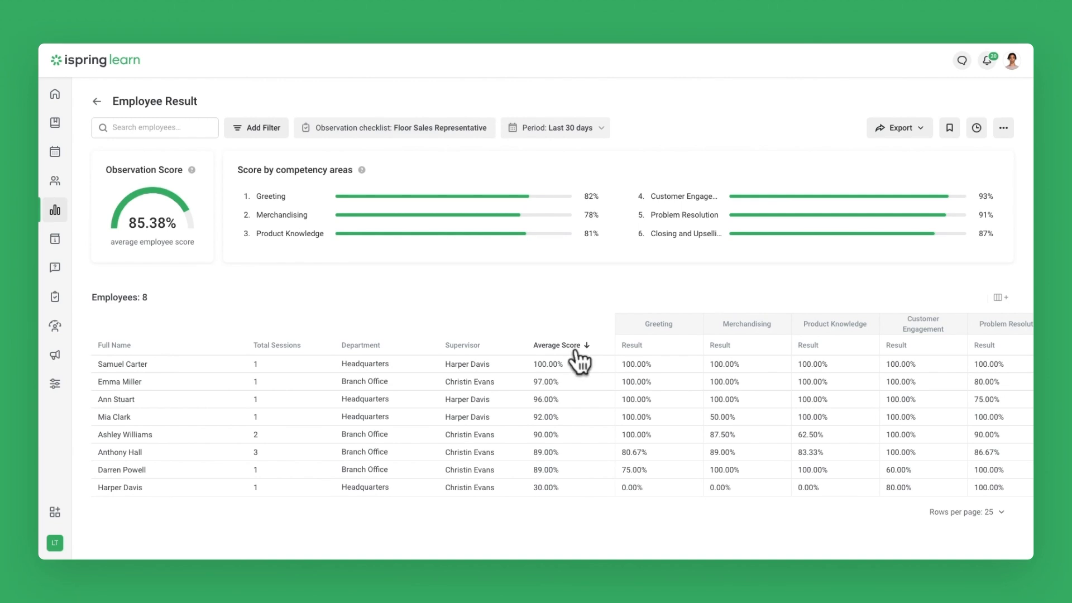
{"action": "left_click", "coordinate": [114, 418]}
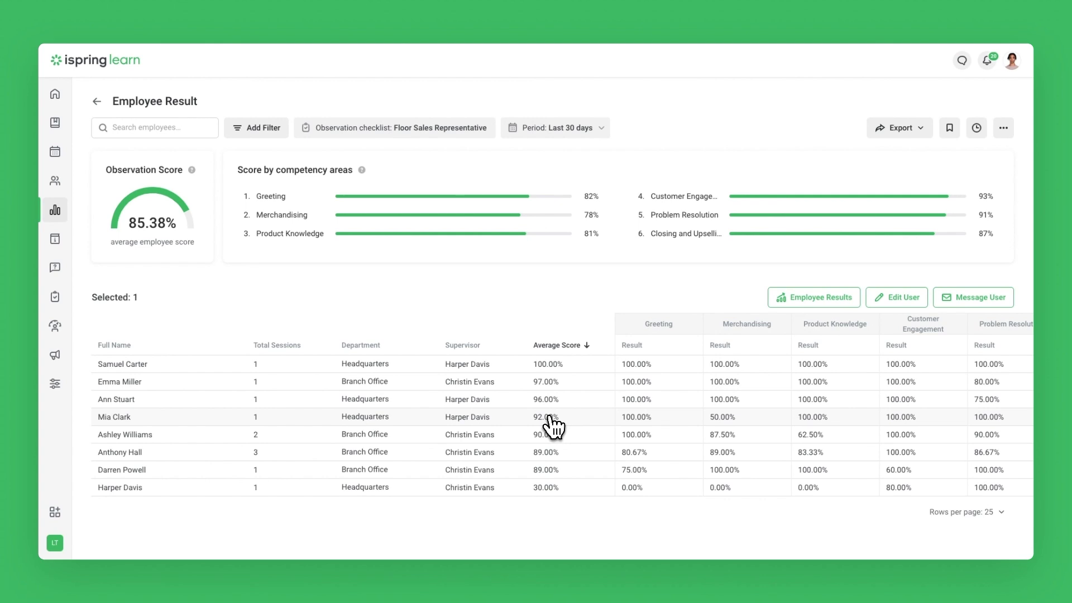
{"action": "mouse_move", "coordinate": [807, 322]}
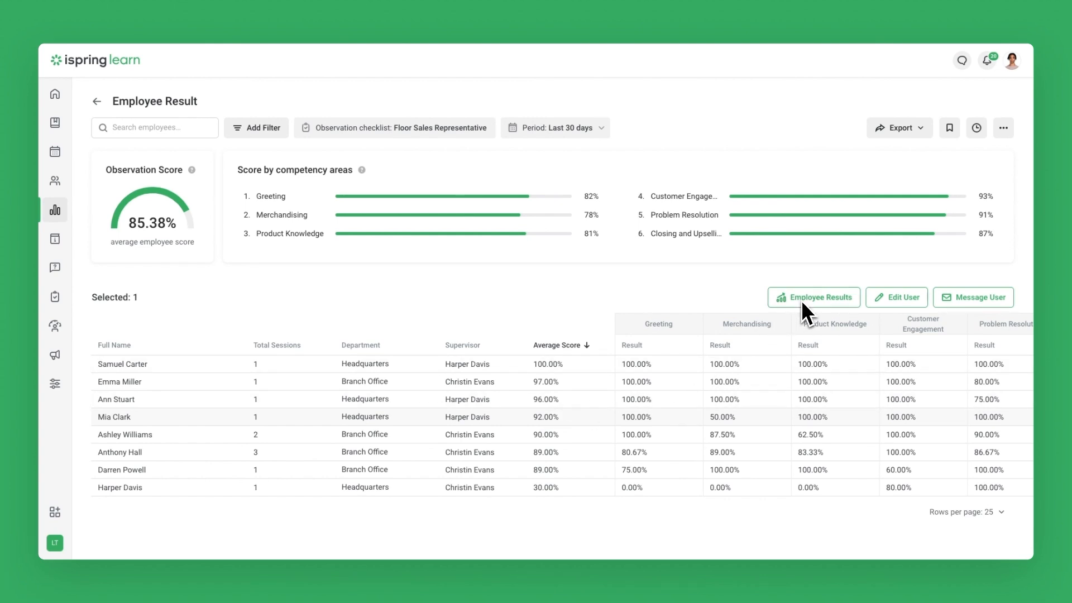
{"action": "left_click", "coordinate": [898, 127]}
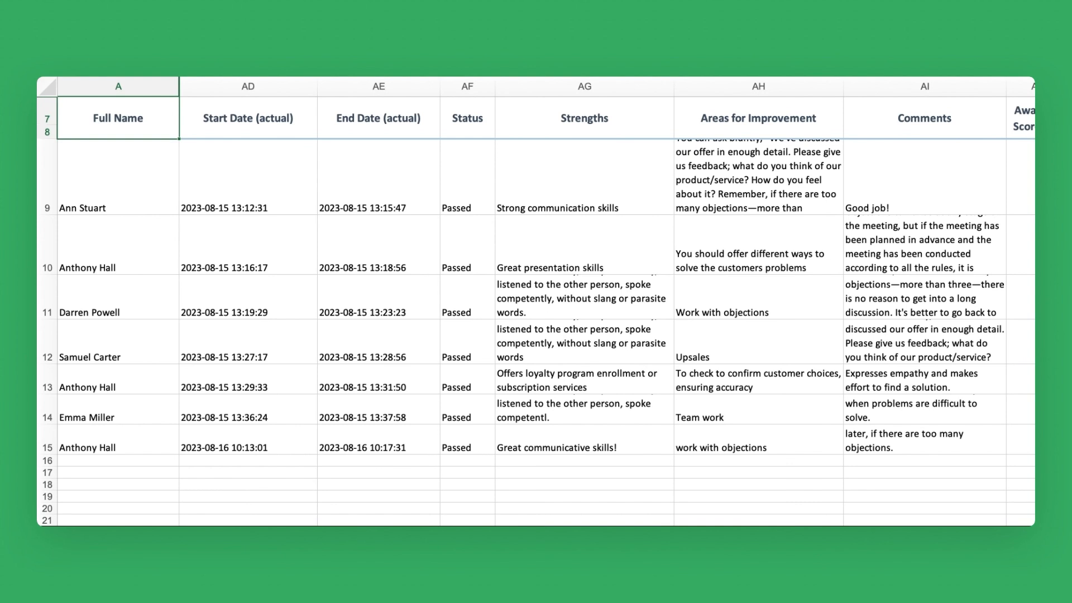
Review Strengths, Comments, Awarded Score and per-item Yes/No columns in the exported XLSX
{"action": "scroll", "scroll_direction": "right", "scroll_amount": 3}
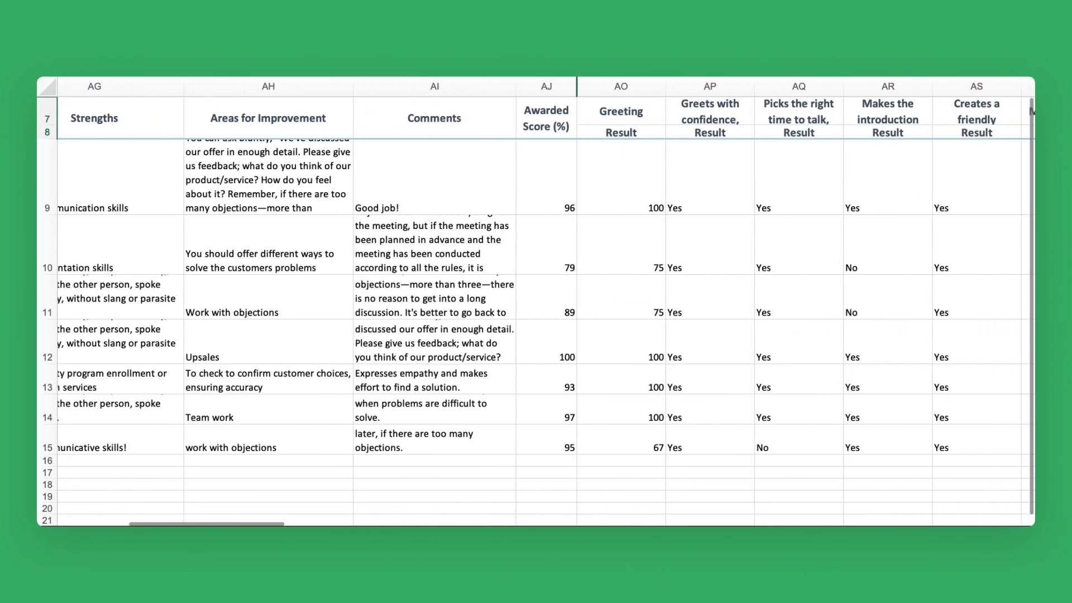
{"action": "scroll", "scroll_direction": "right", "scroll_amount": 3}
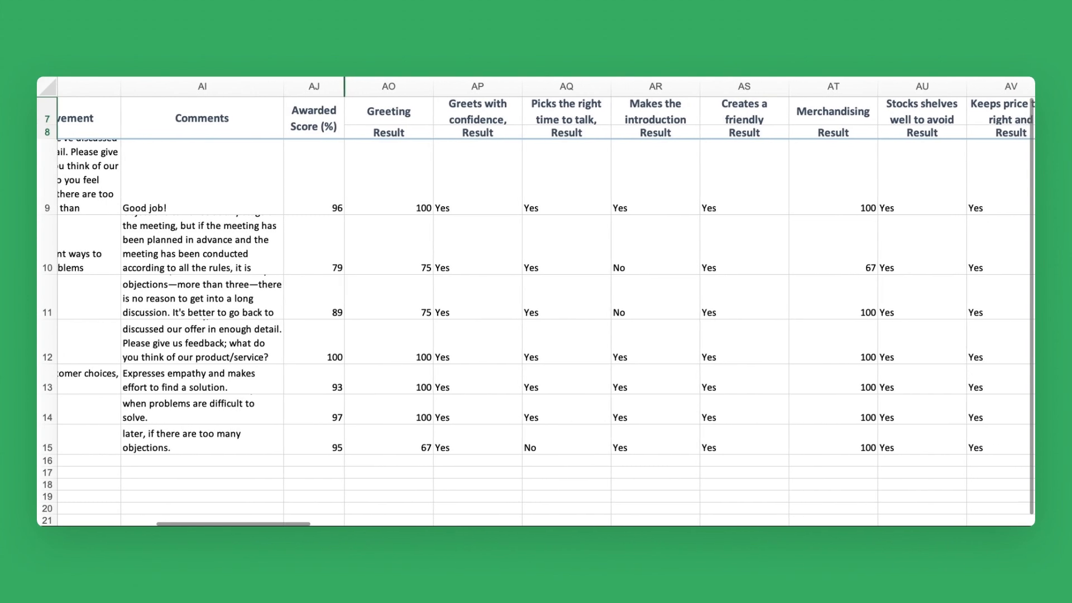